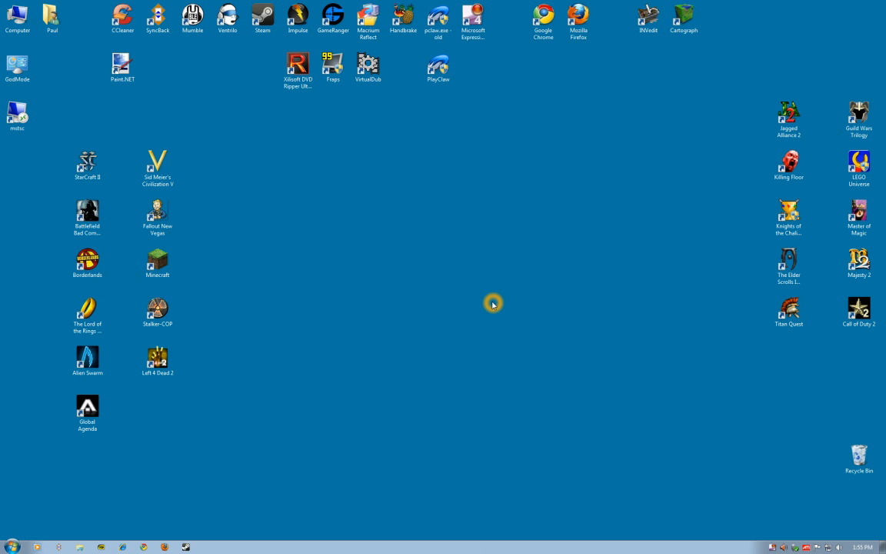
mouse_move(395, 324)
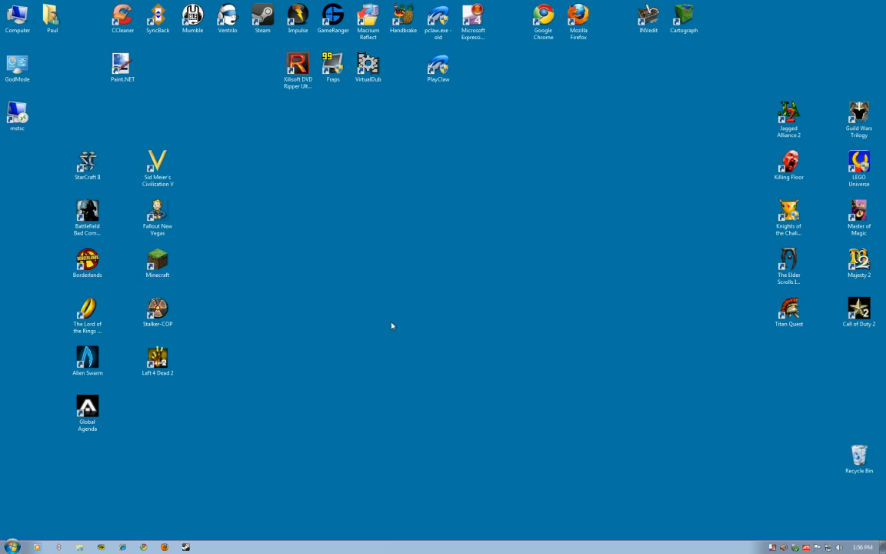
mouse_move(276, 375)
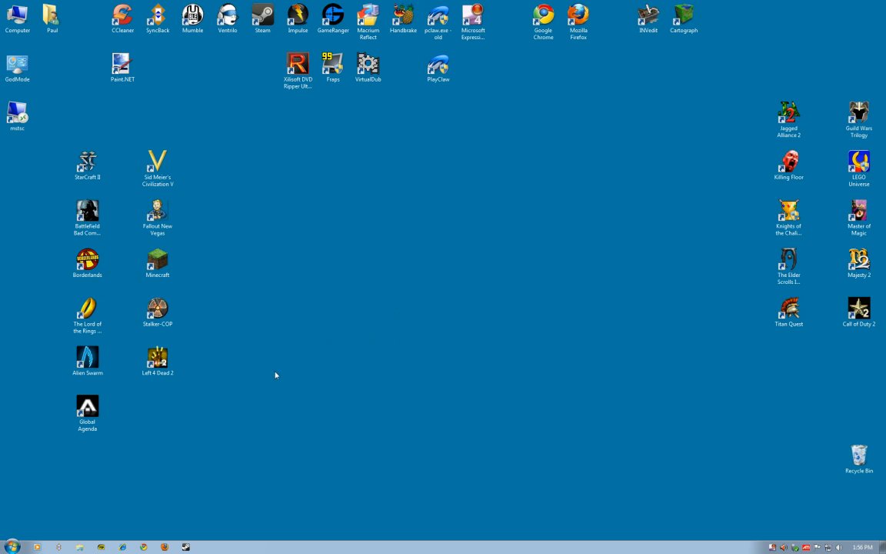
mouse_move(86, 540)
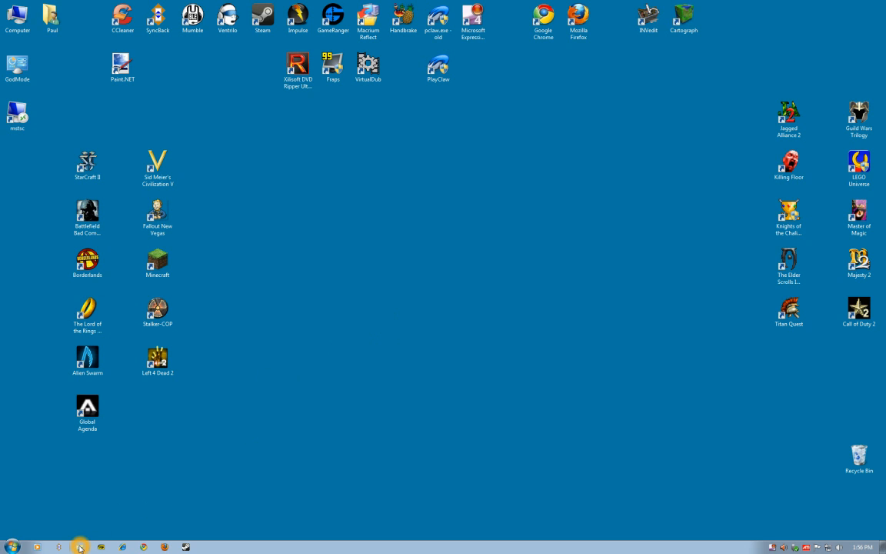
- Open an Explorer window on the Downloads folder
click(80, 547)
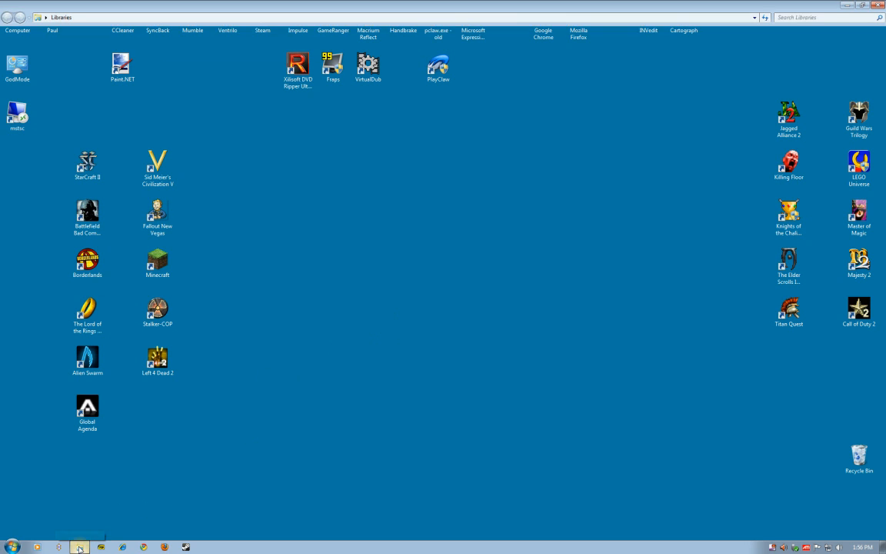
click(79, 546)
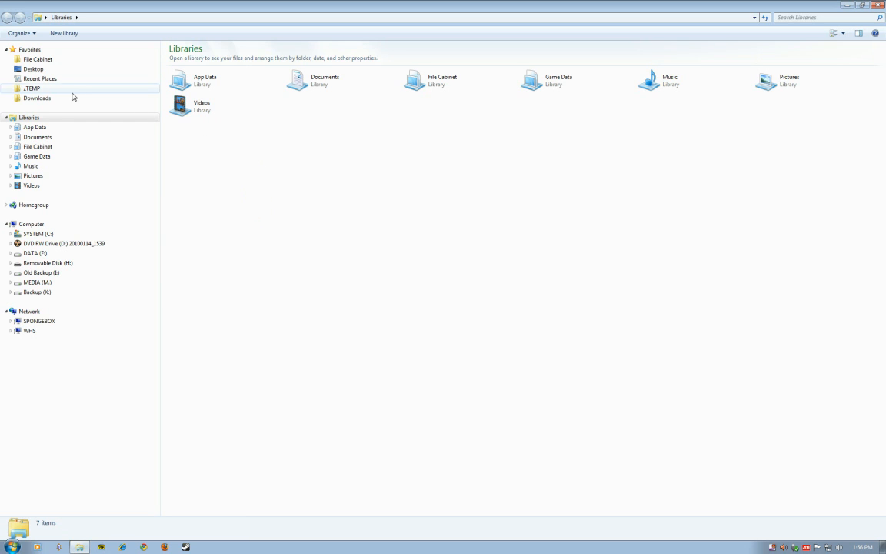
click(37, 98)
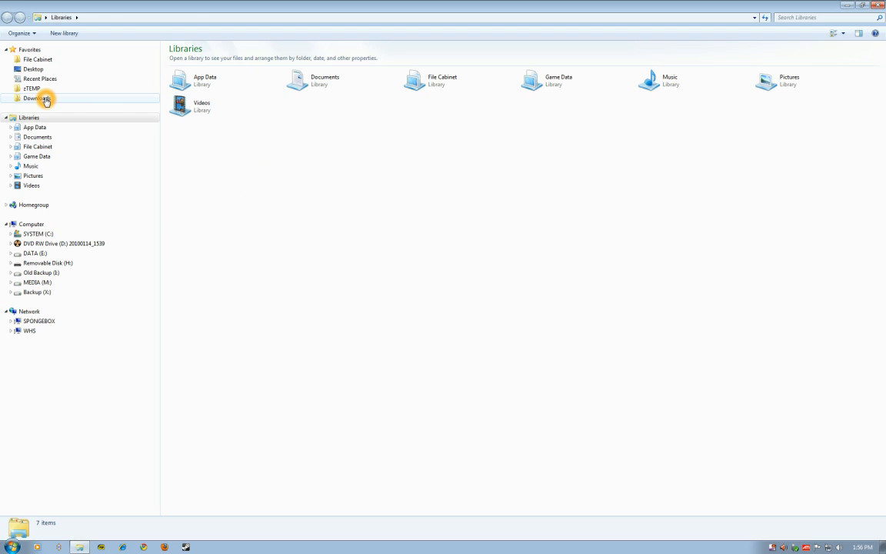
double_click(36, 97)
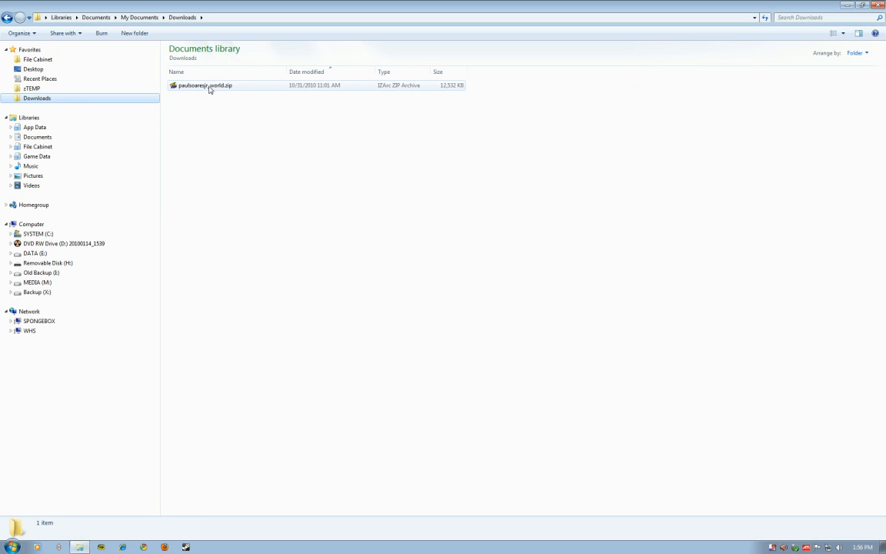
- Copy the paulsoaresjr_world.zip archive to the clipboard
click(205, 86)
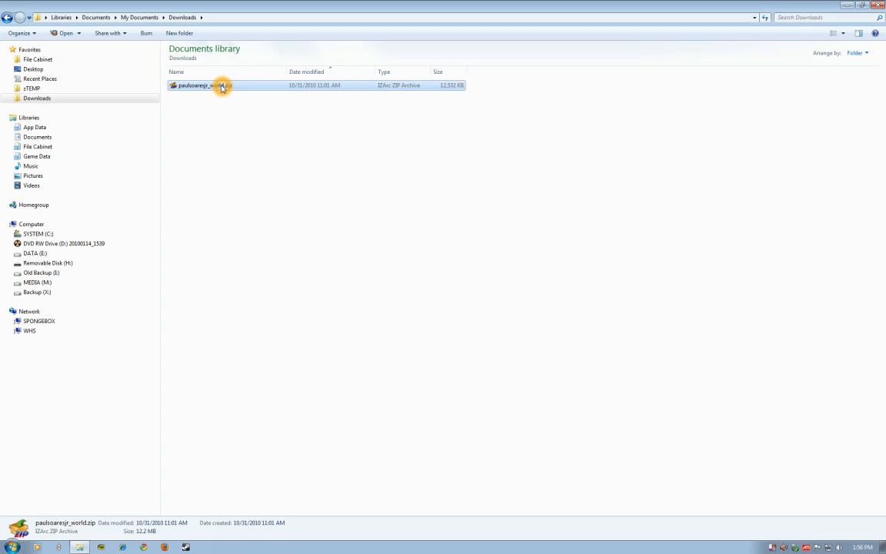
right_click(222, 85)
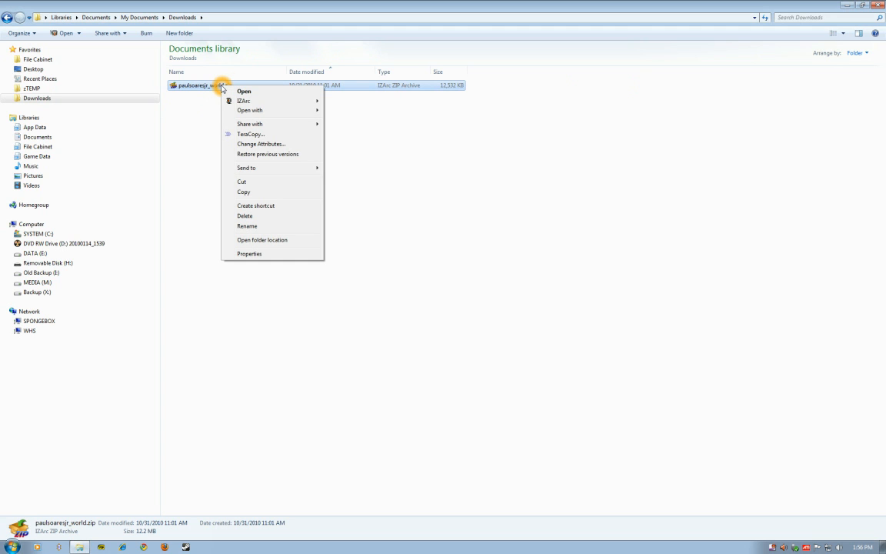
mouse_move(243, 192)
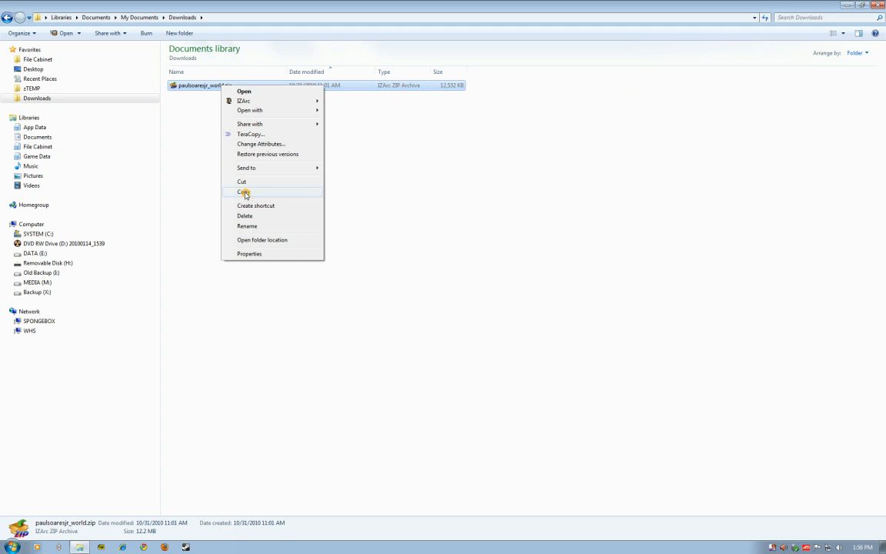
click(243, 191)
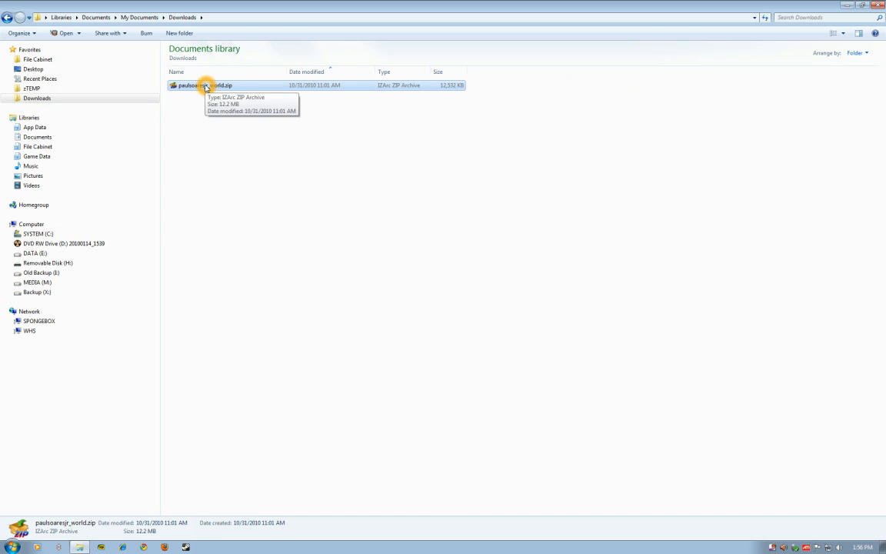
mouse_move(55, 496)
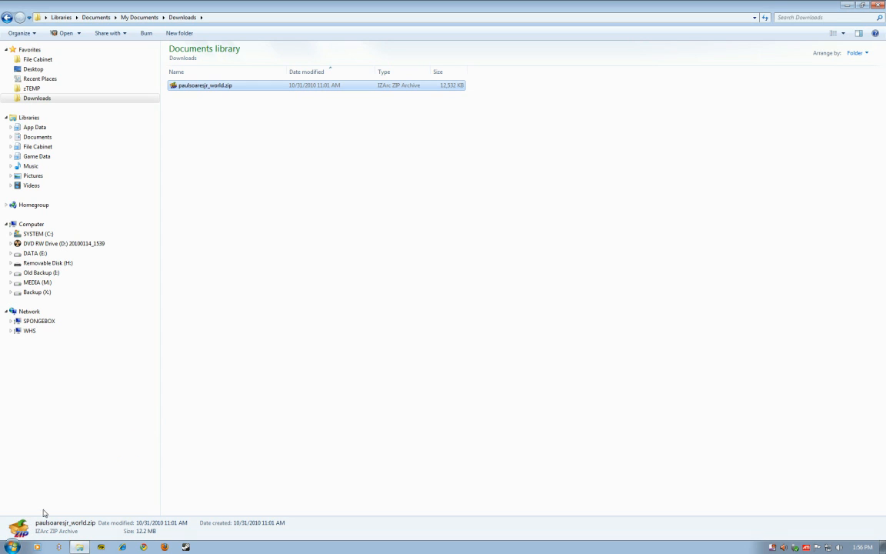
mouse_move(20, 541)
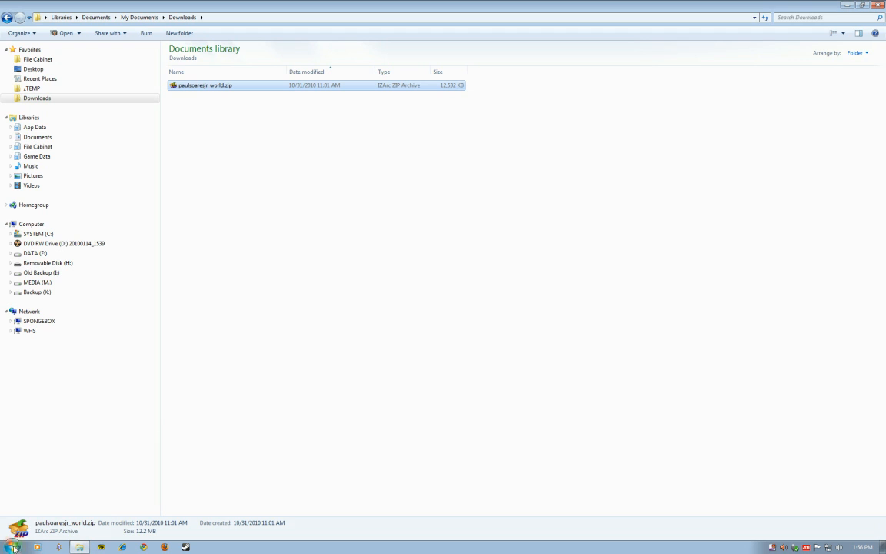
- Search the Start menu for %appdata% to reach the Roaming folder
click(11, 545)
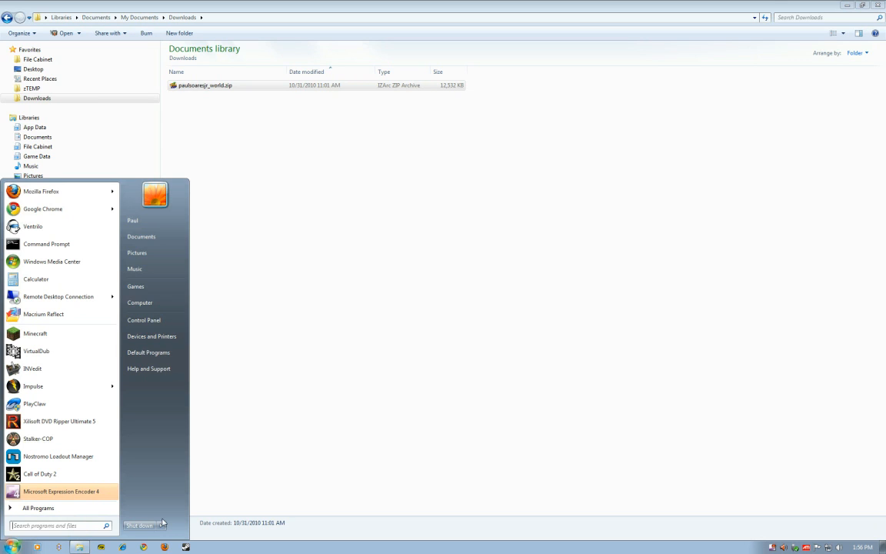
mouse_move(255, 492)
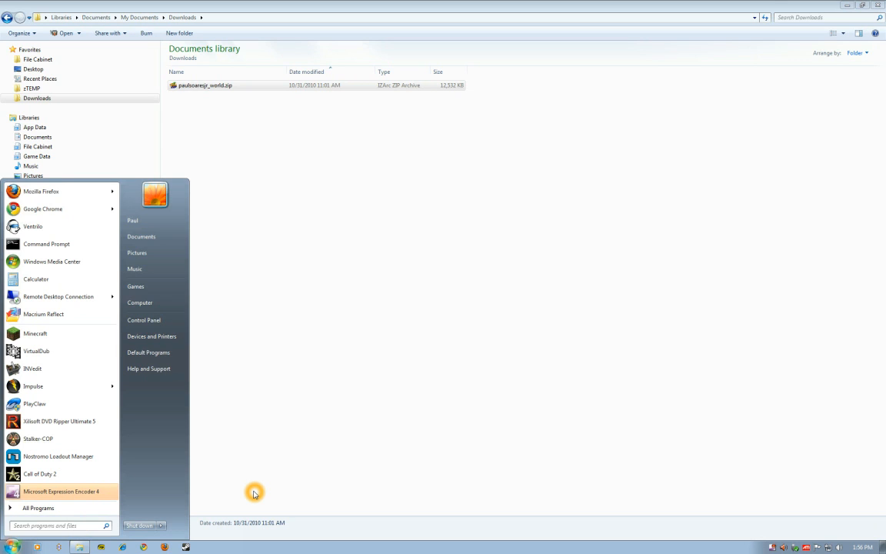
mouse_move(135, 474)
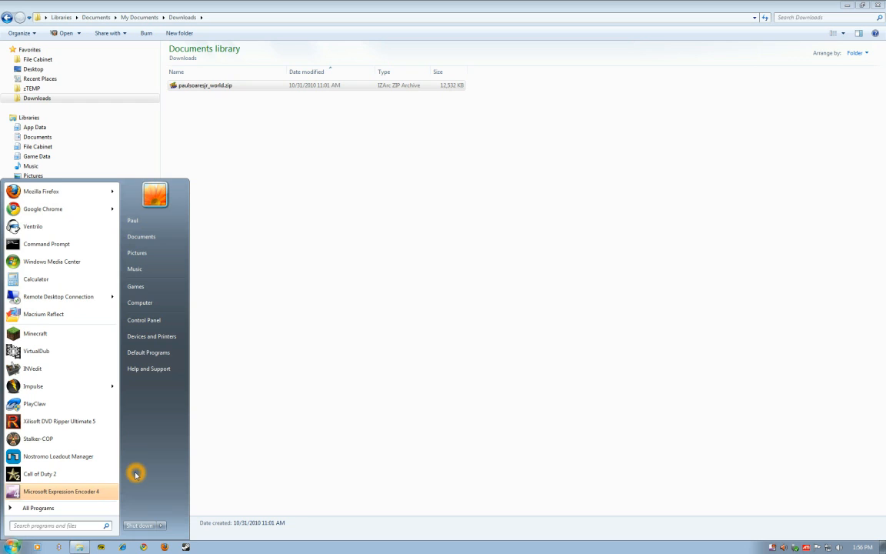
click(58, 525)
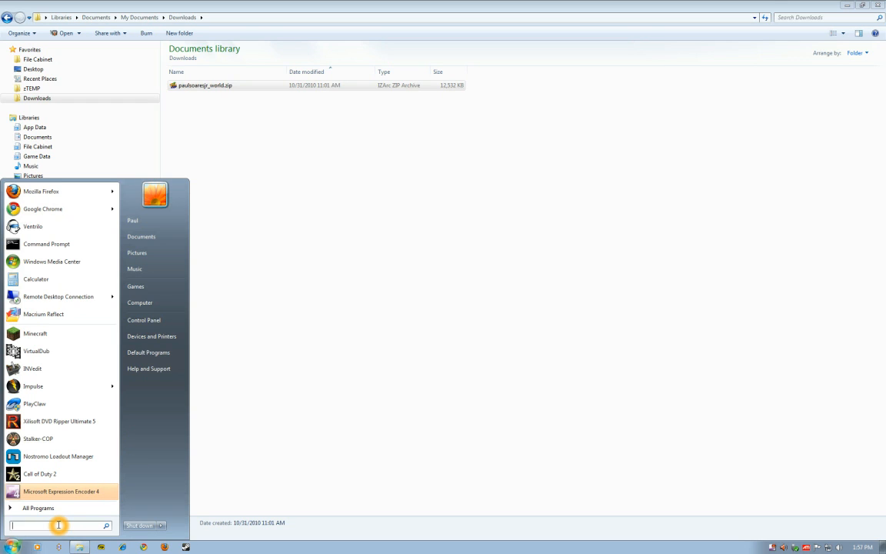
text(%)
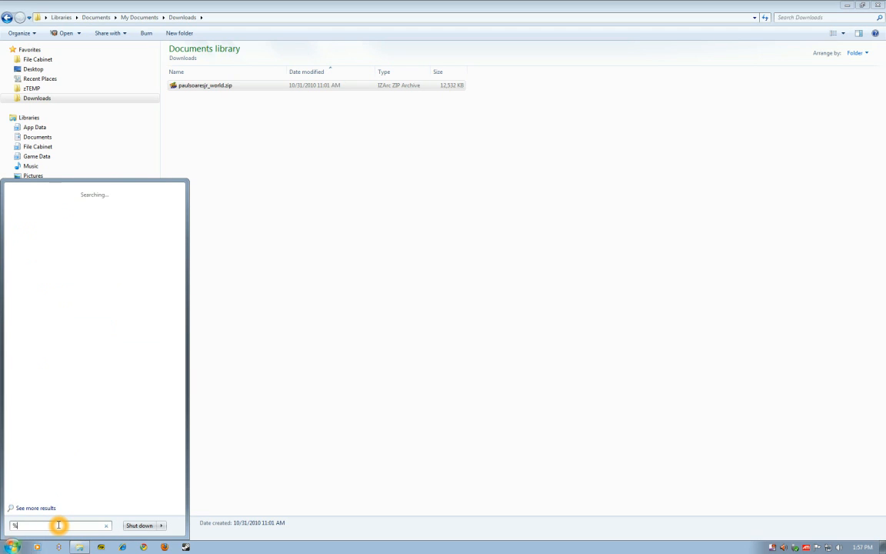
text(appdat)
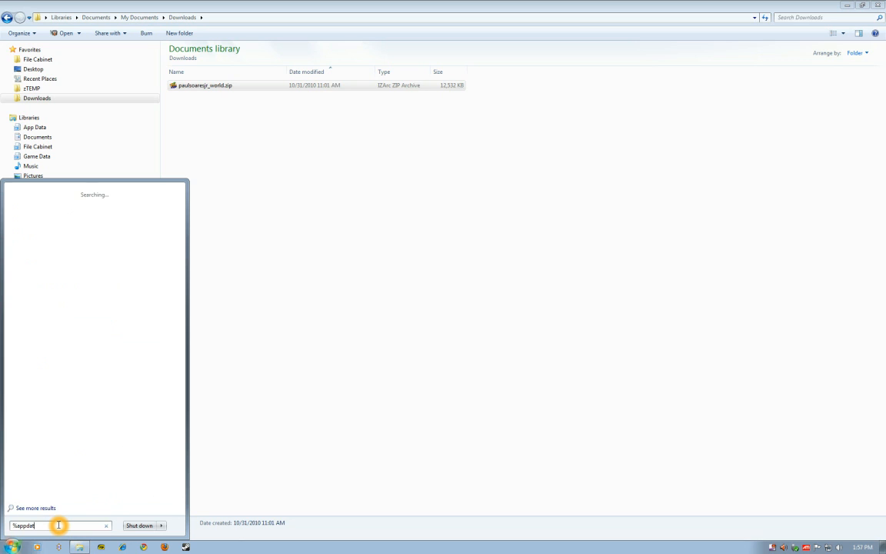
text(%appdata)
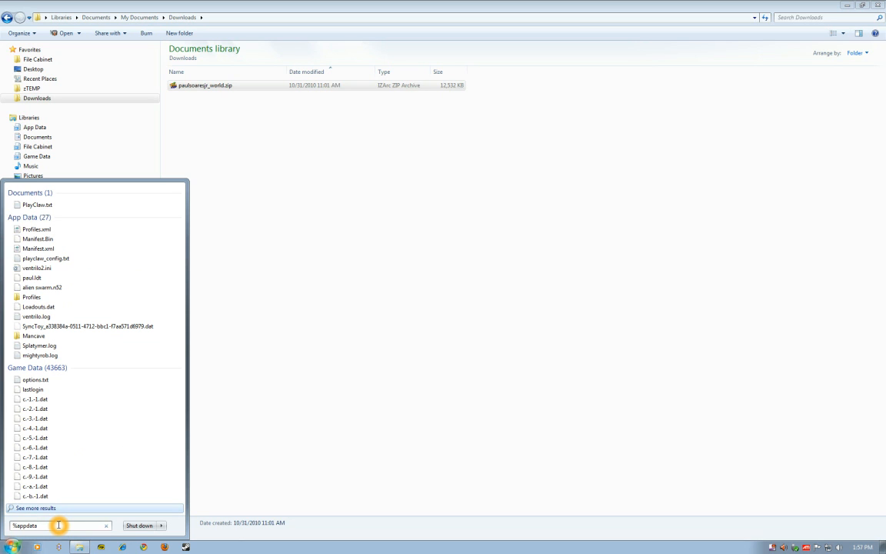
text(%)
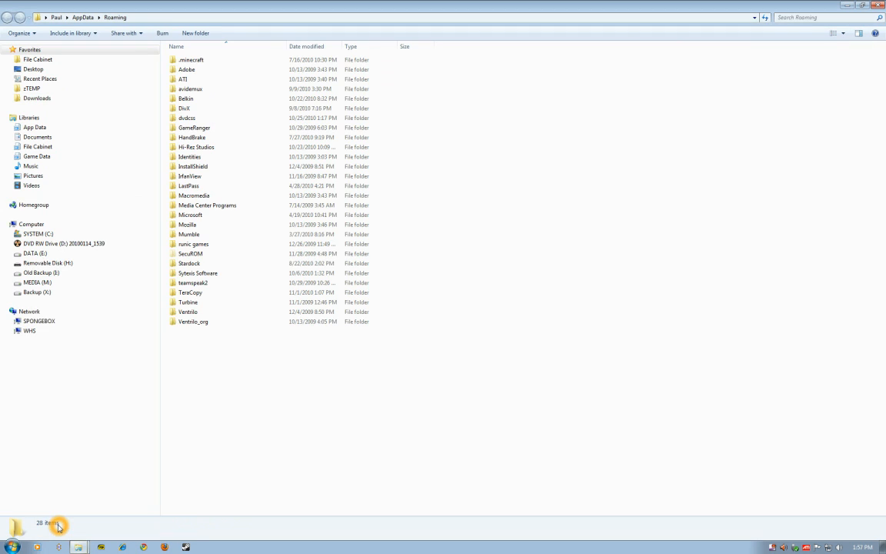
- Bring up the Organize menu over the Roaming folder listing
click(191, 60)
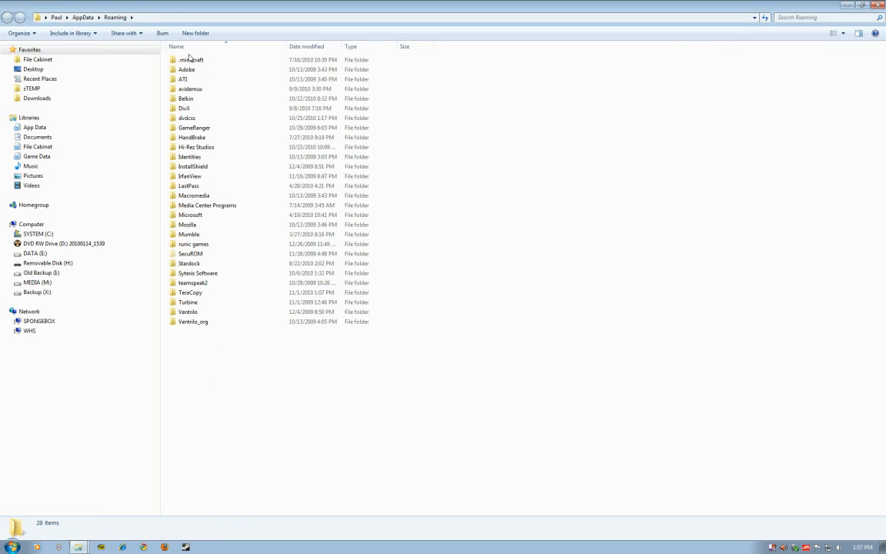
click(191, 60)
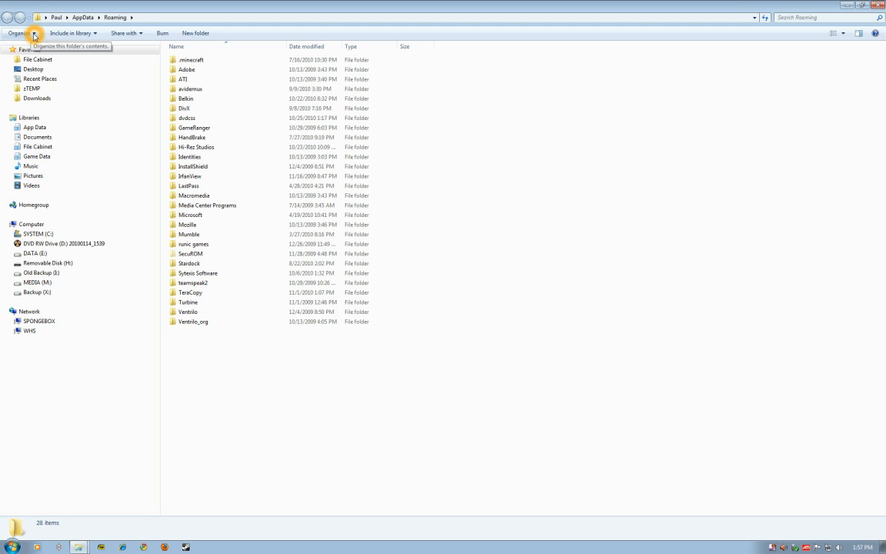
click(21, 33)
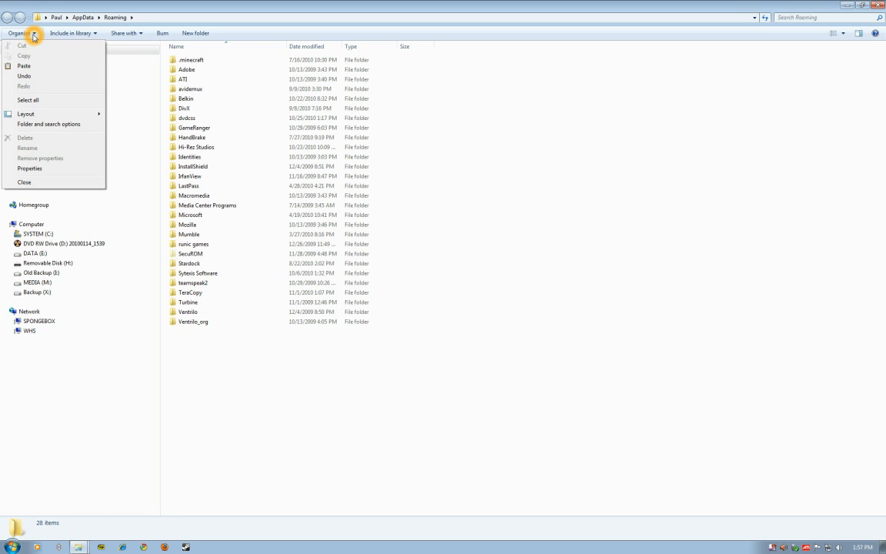
mouse_move(31, 36)
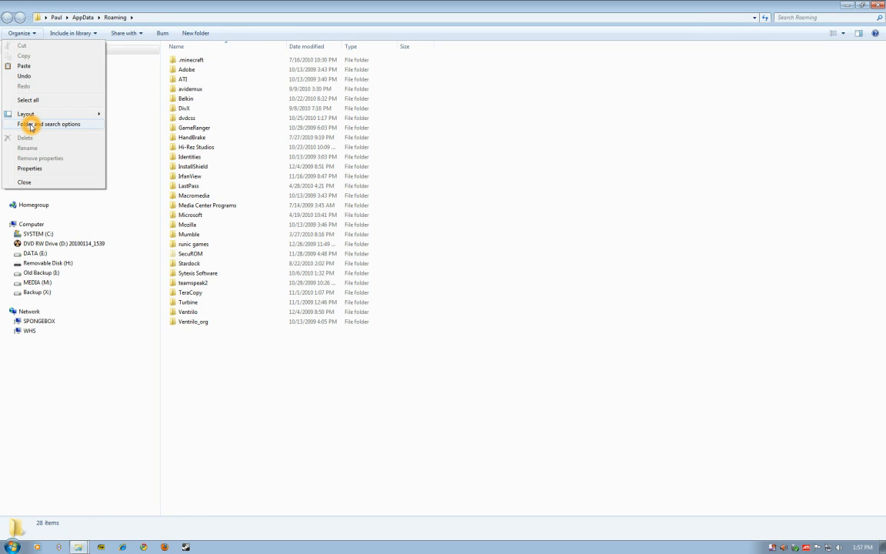
- Enable 'Show hidden files, folders, and drives' in Folder Options and close it
click(49, 124)
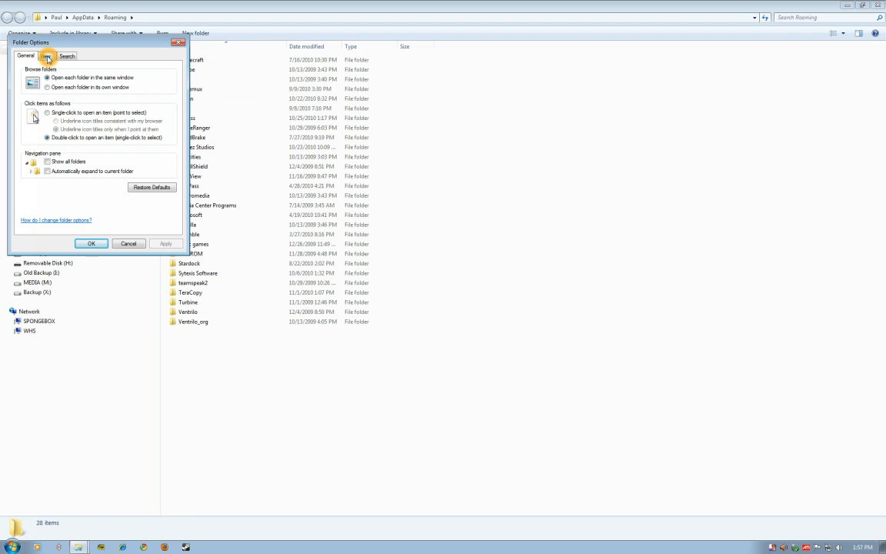
click(45, 56)
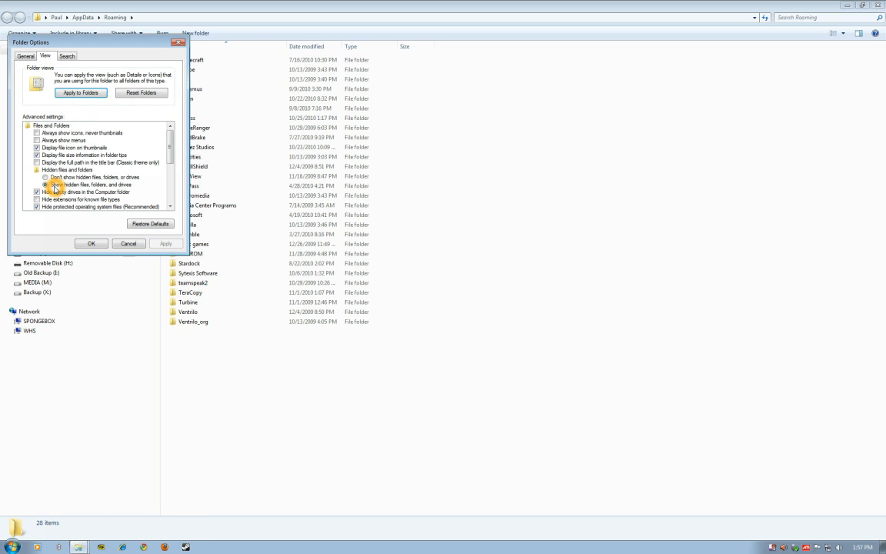
click(45, 185)
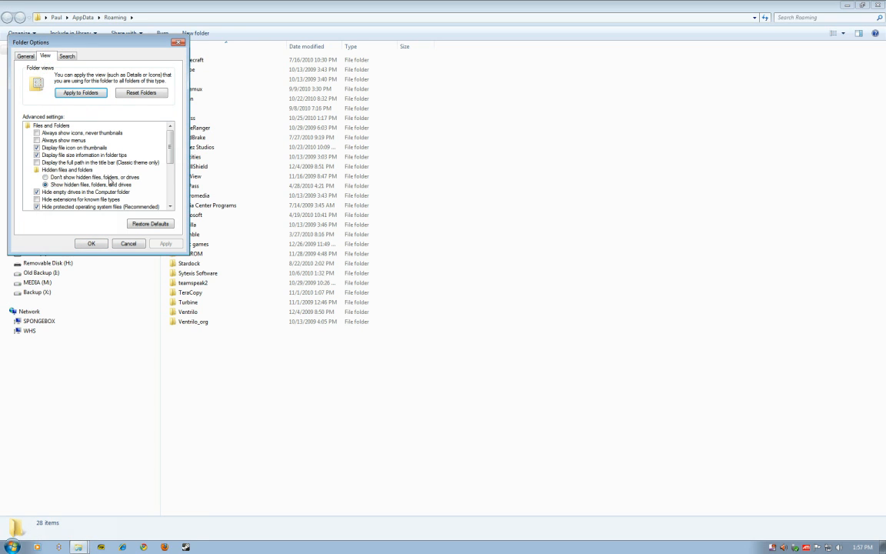
click(45, 185)
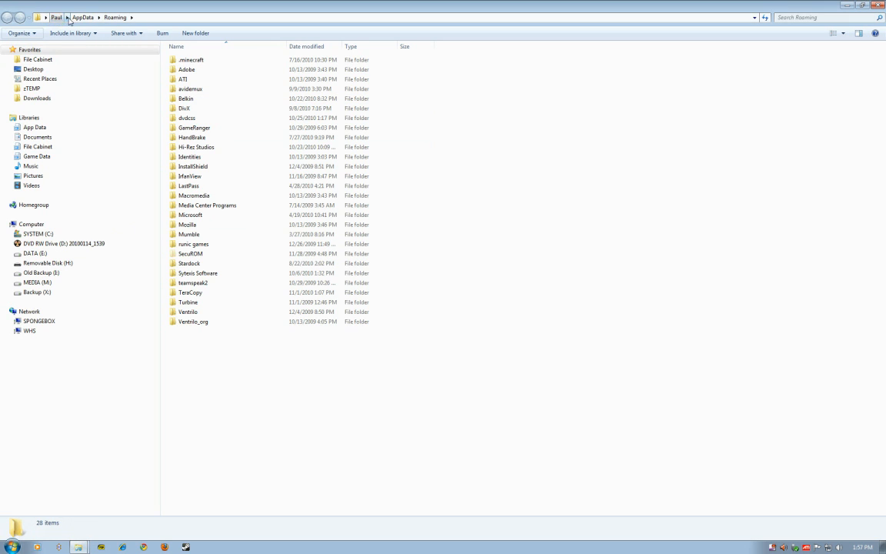
click(29, 311)
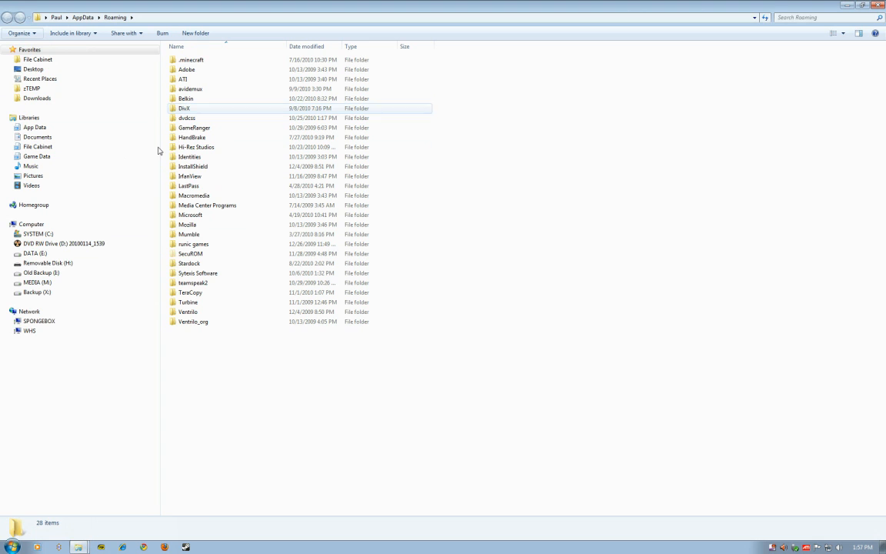
click(11, 545)
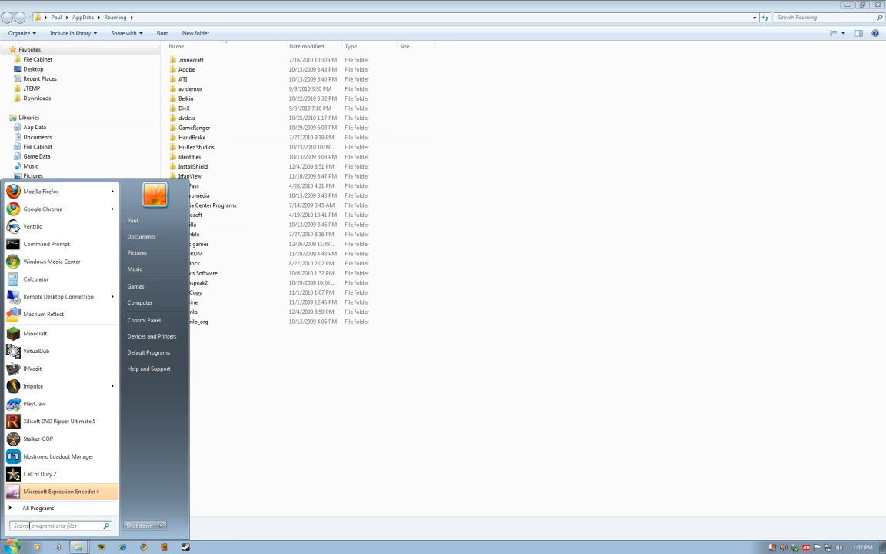
click(192, 60)
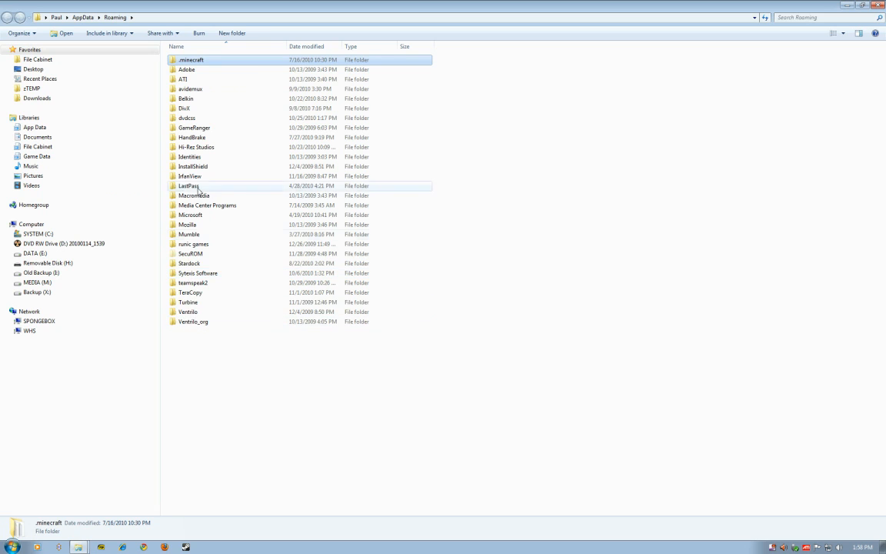
click(190, 59)
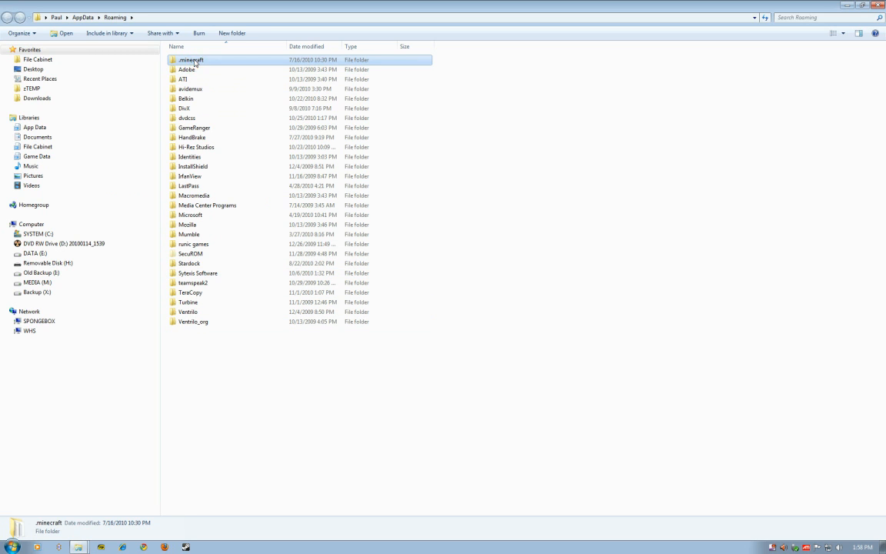
- Open the saves folder inside .minecraft
double_click(192, 60)
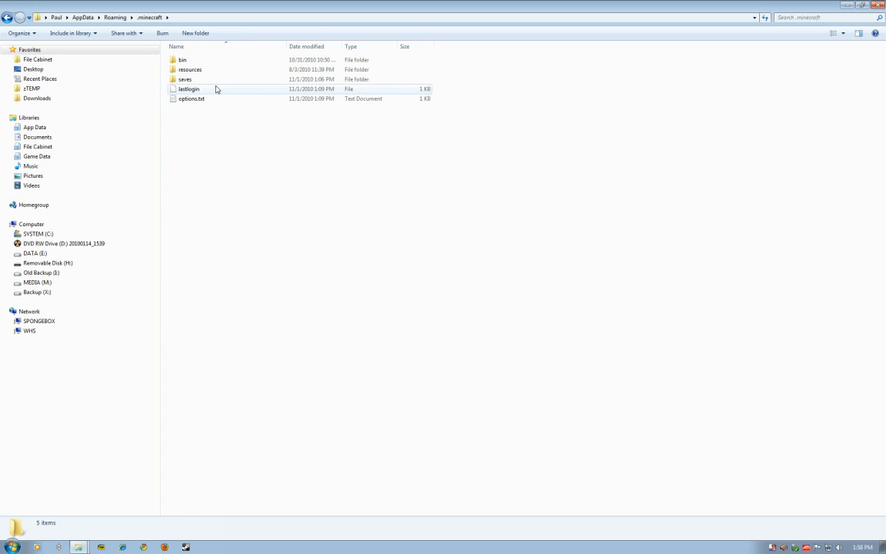
click(185, 79)
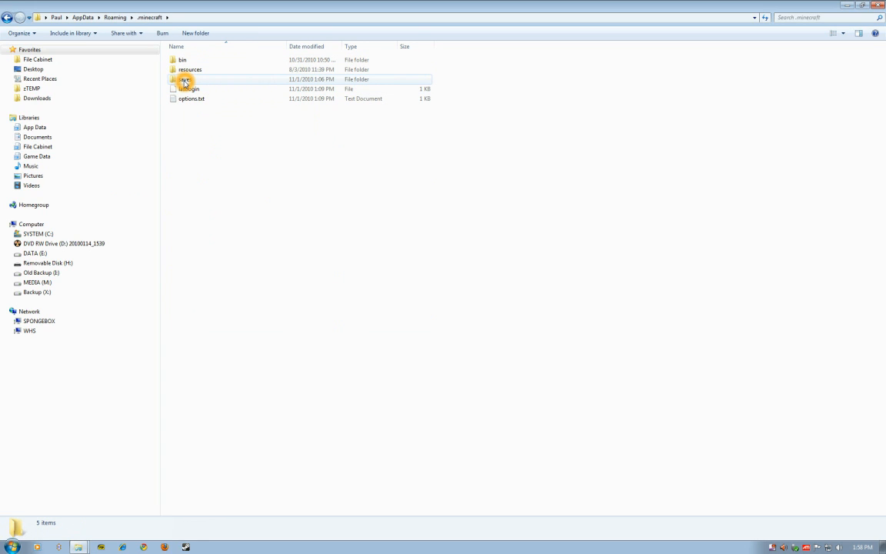
double_click(186, 79)
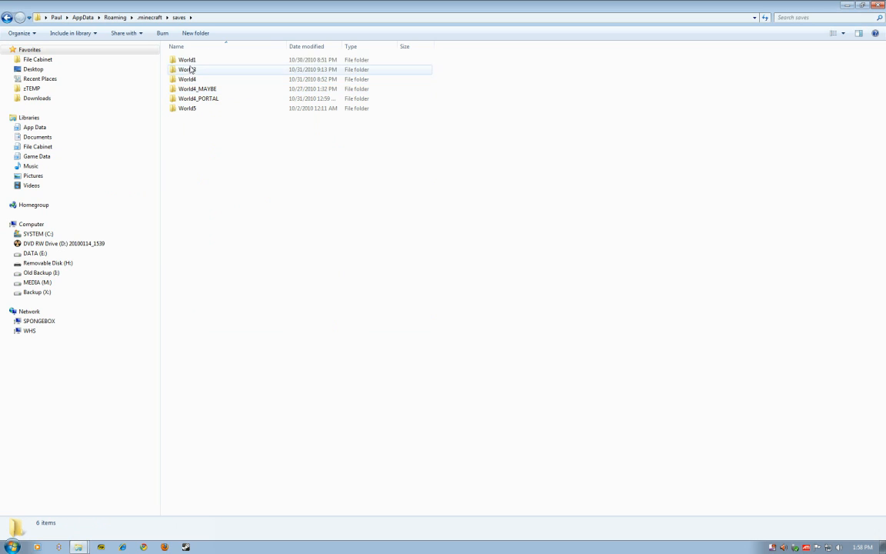
click(187, 69)
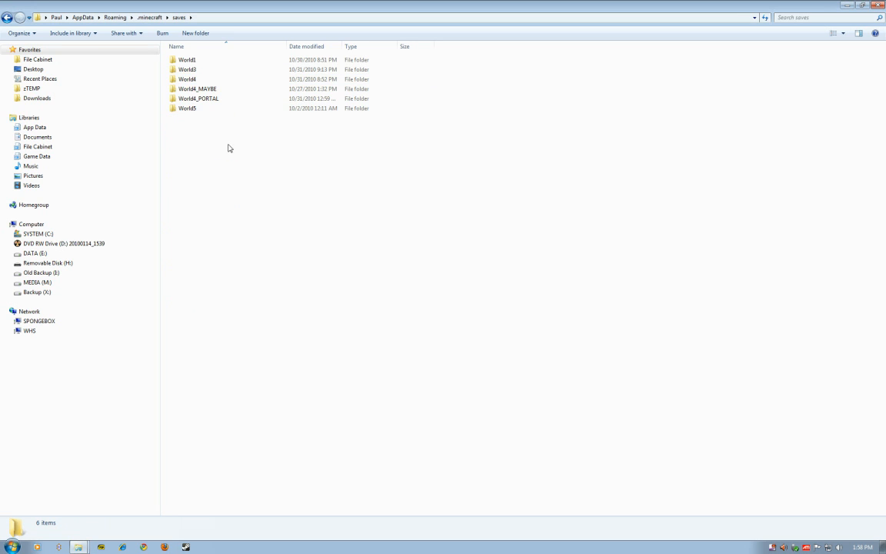
- Rename the World4 folder to World4_BAK
click(187, 79)
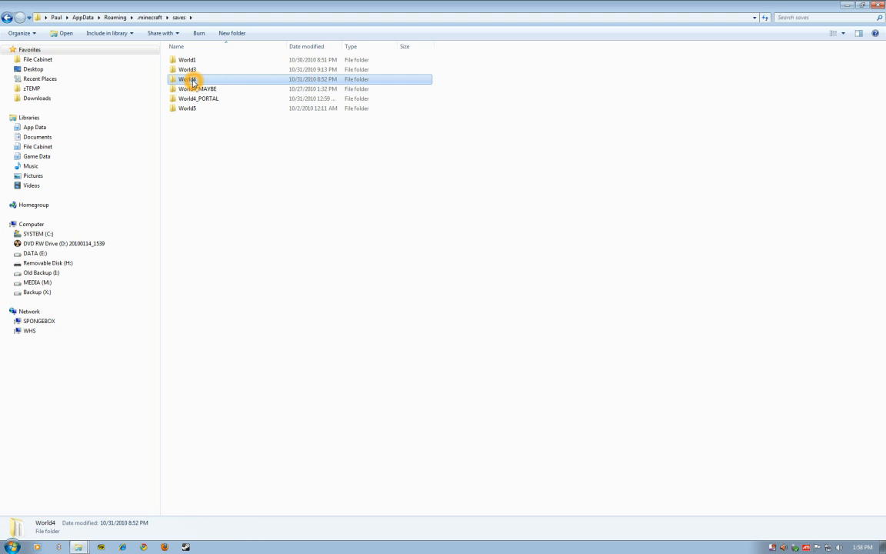
right_click(189, 79)
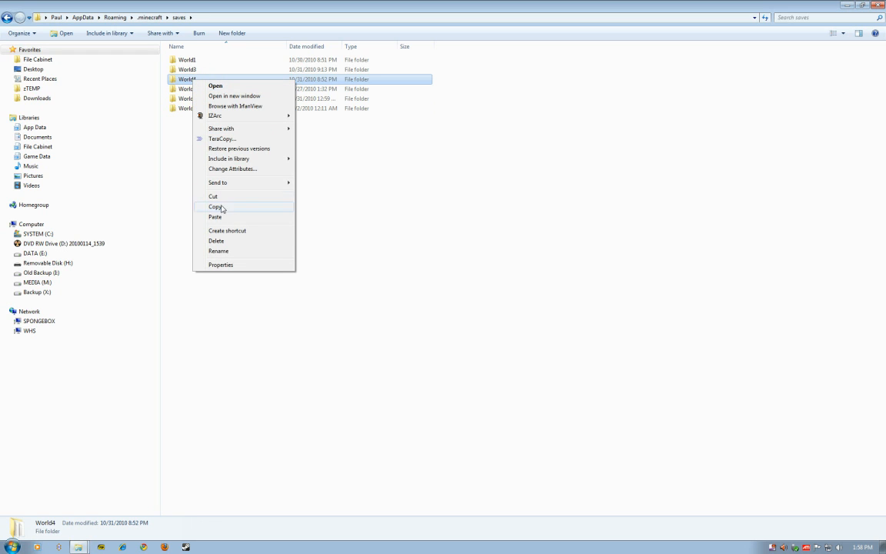
mouse_move(235, 252)
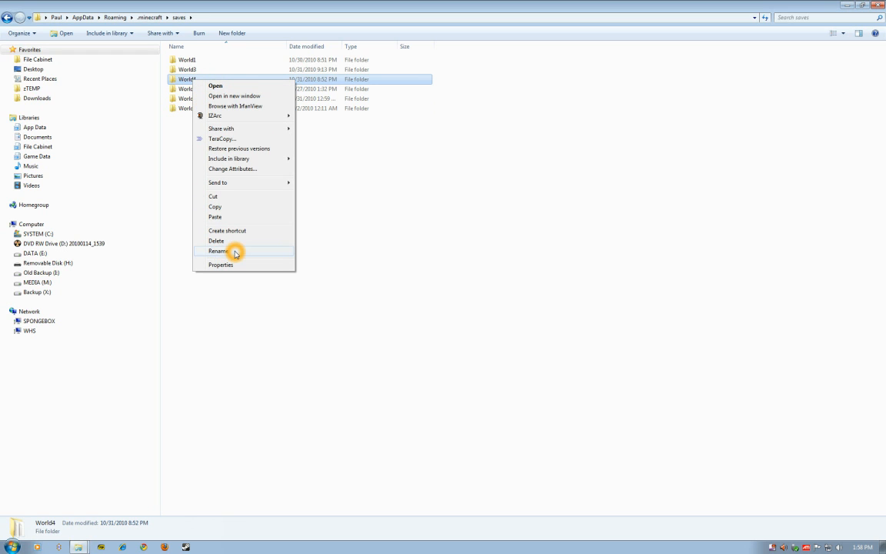
click(217, 250)
text(_BAK)
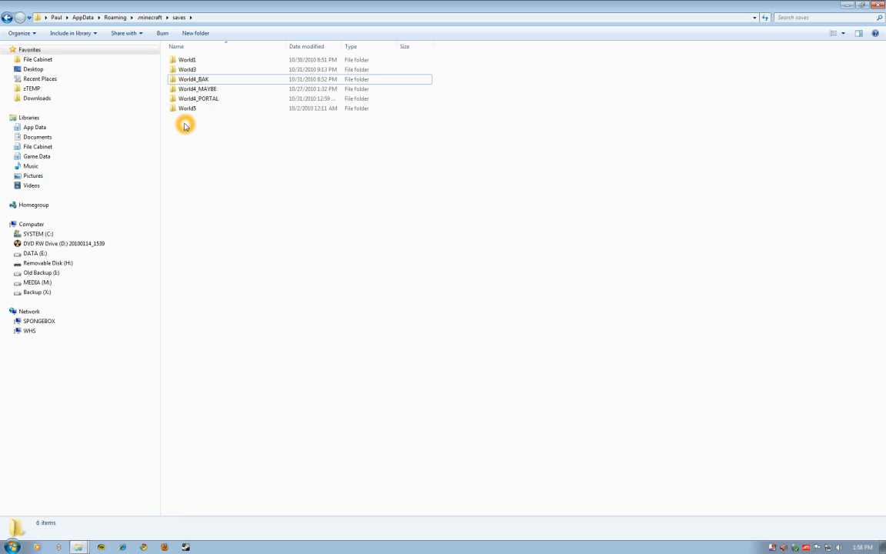
- Paste paulsoaresjr_world.zip into the saves folder and select it
right_click(184, 121)
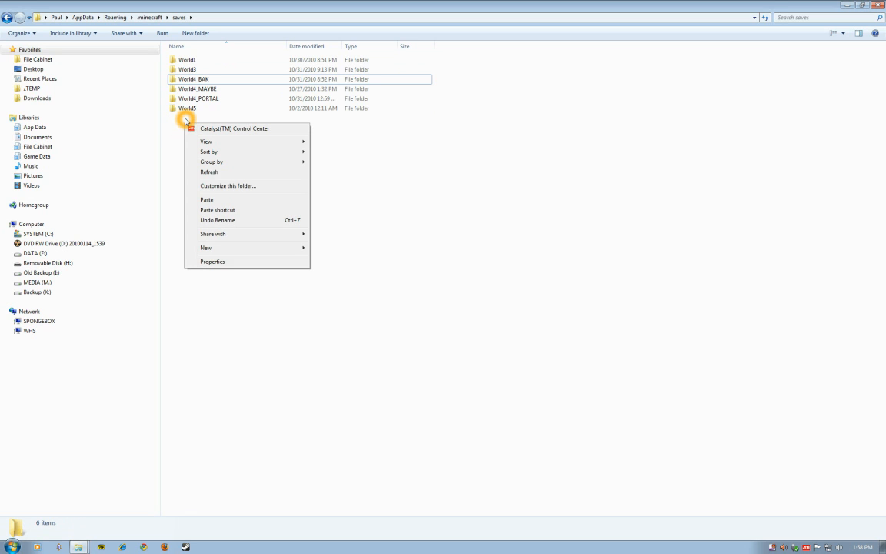
mouse_move(208, 173)
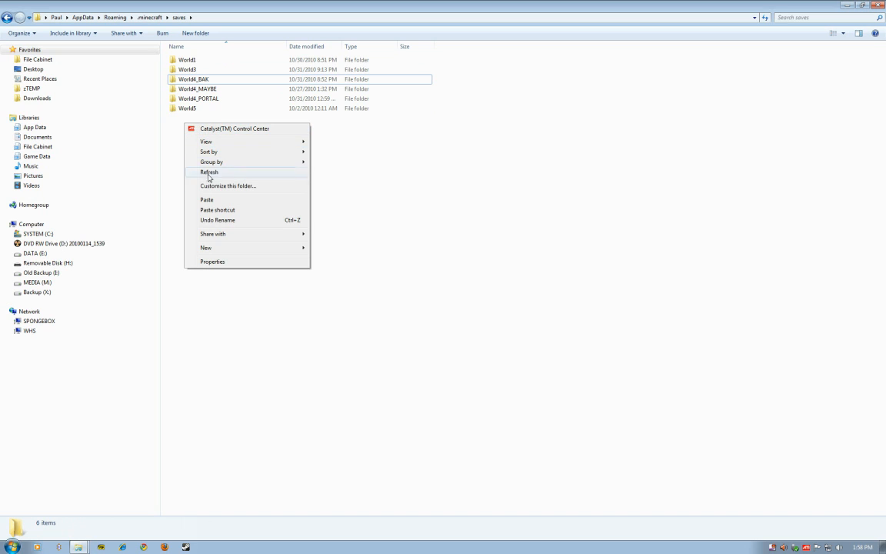
mouse_move(206, 199)
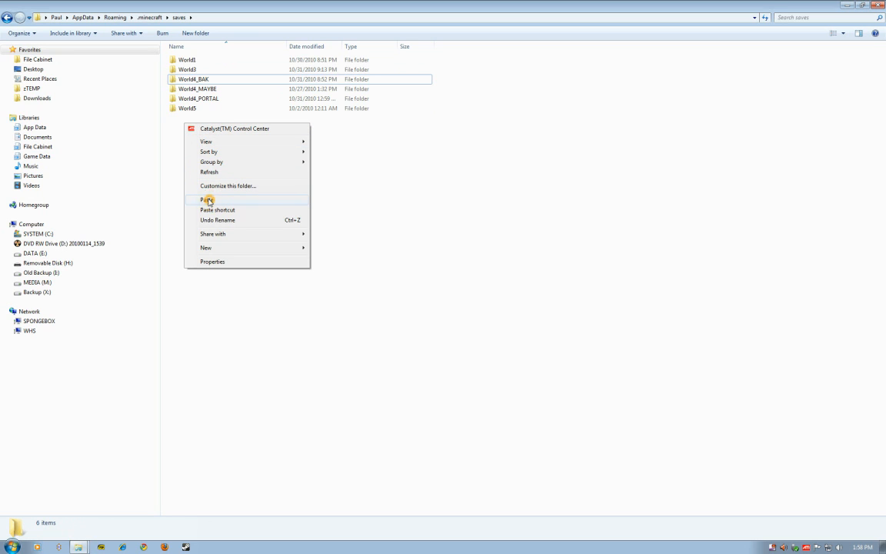
click(204, 200)
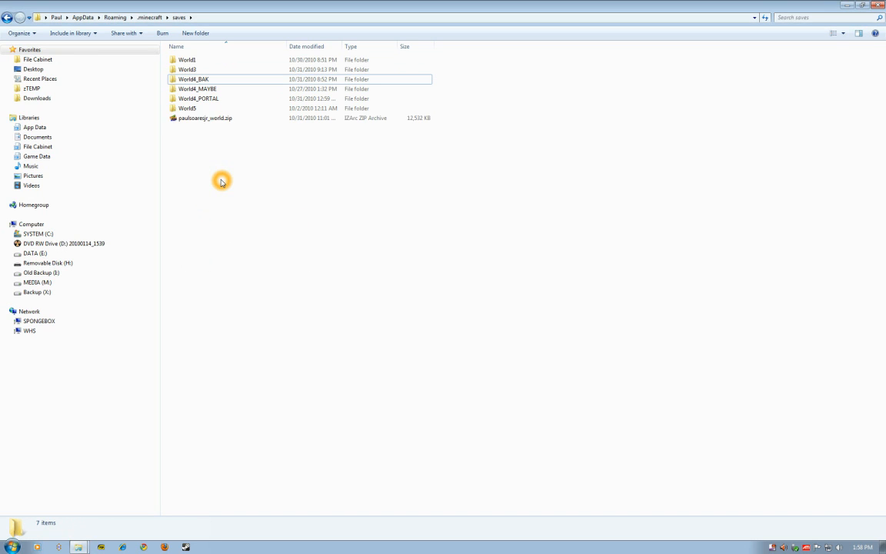
mouse_move(184, 123)
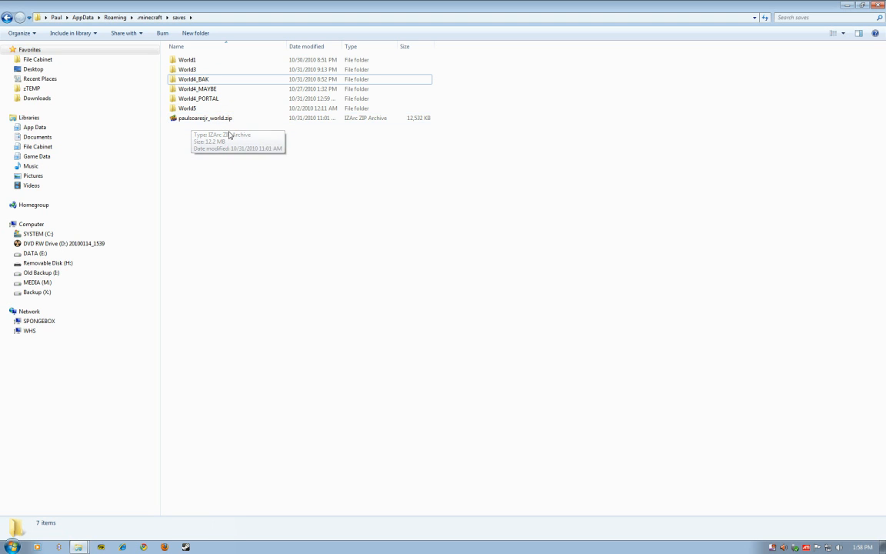
click(204, 117)
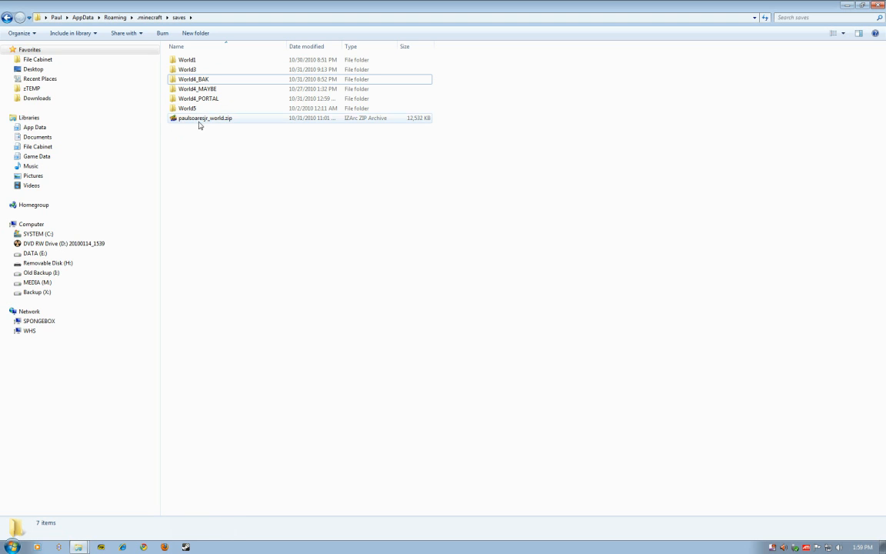
click(226, 144)
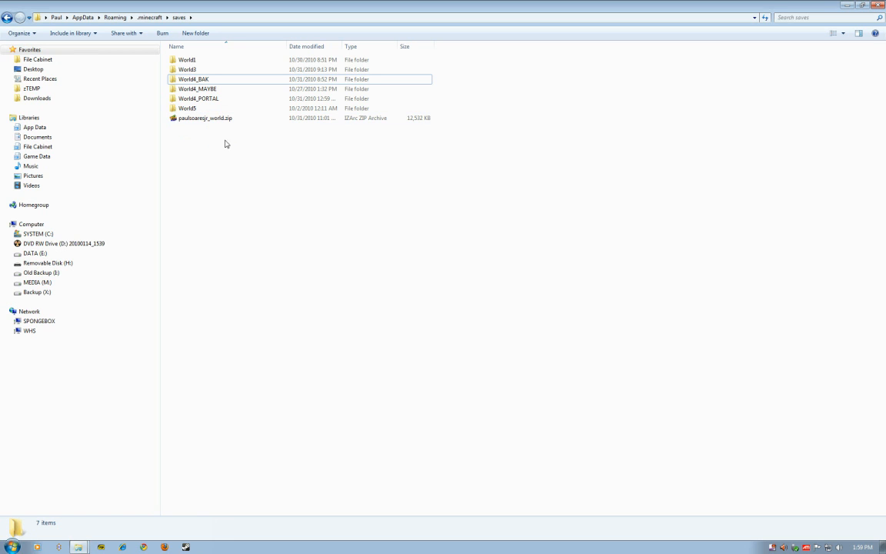
mouse_move(204, 117)
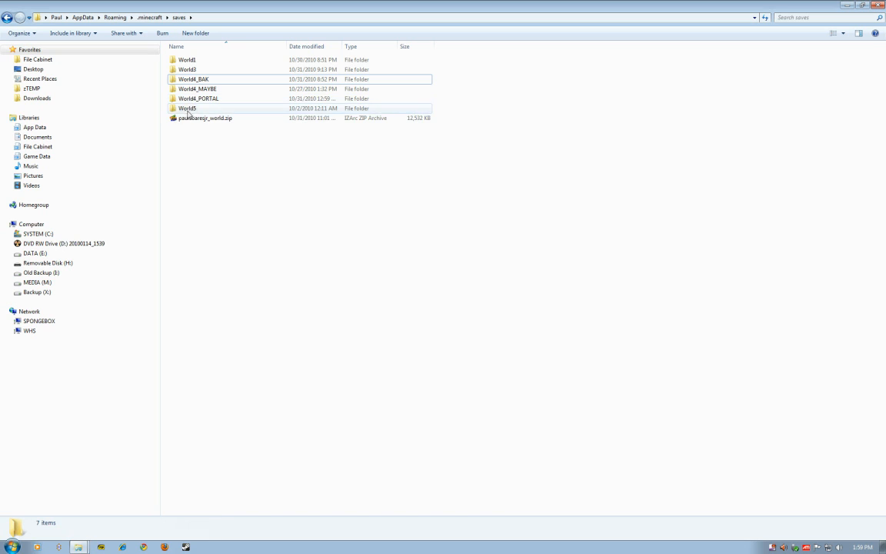
click(205, 118)
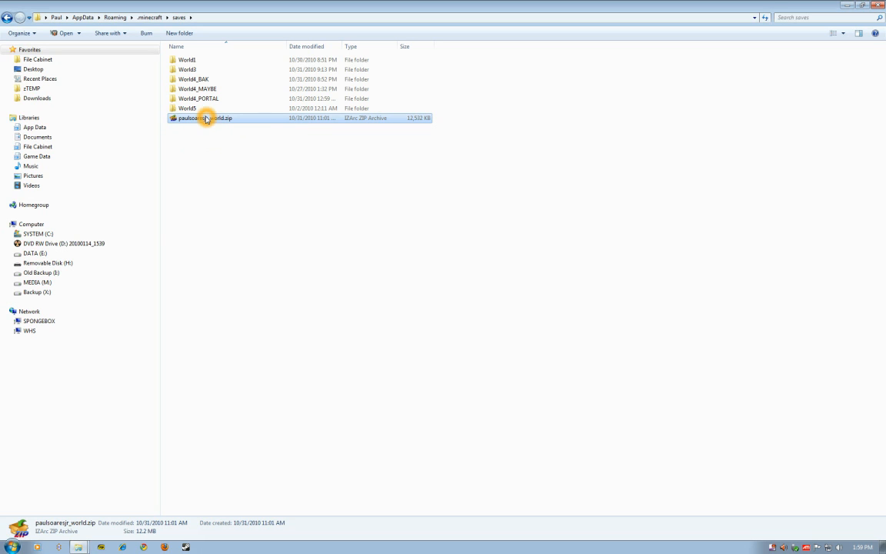
mouse_move(203, 118)
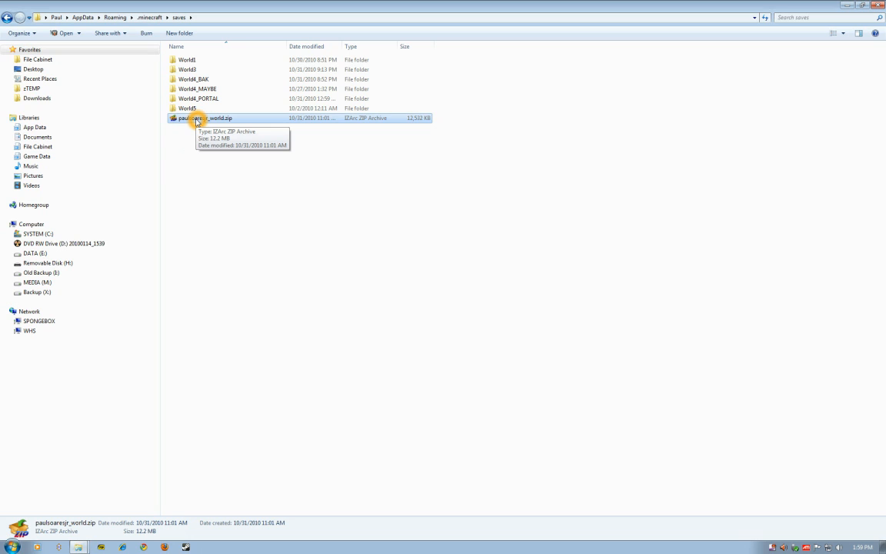
- Open paulsoaresjr_world.zip with Windows Explorer
right_click(207, 117)
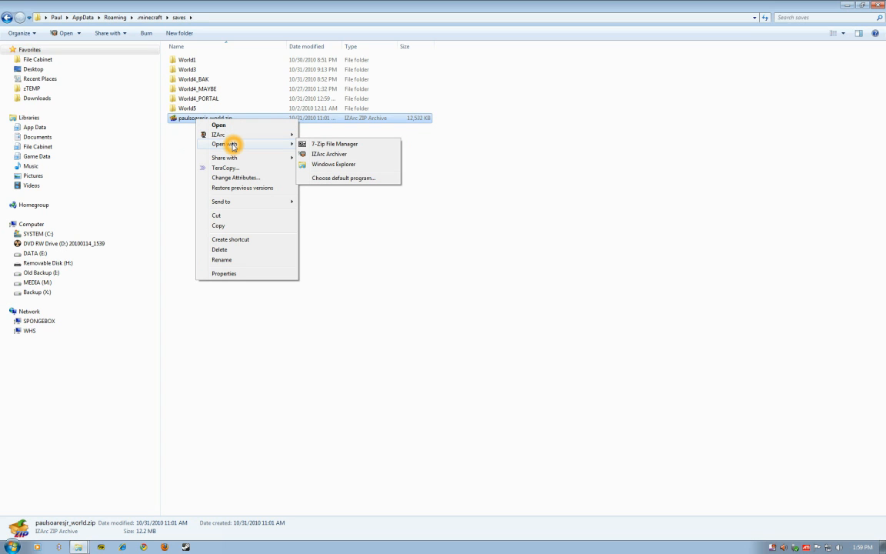
mouse_move(218, 135)
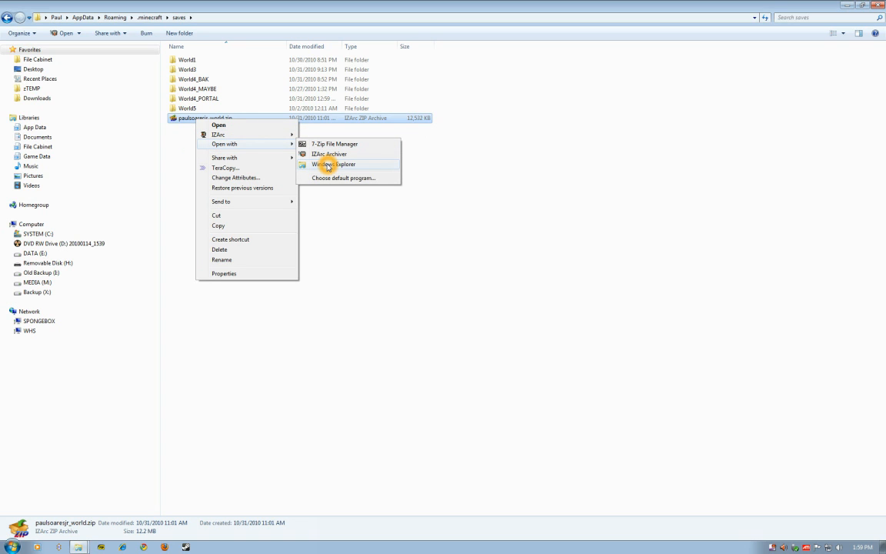
mouse_move(332, 144)
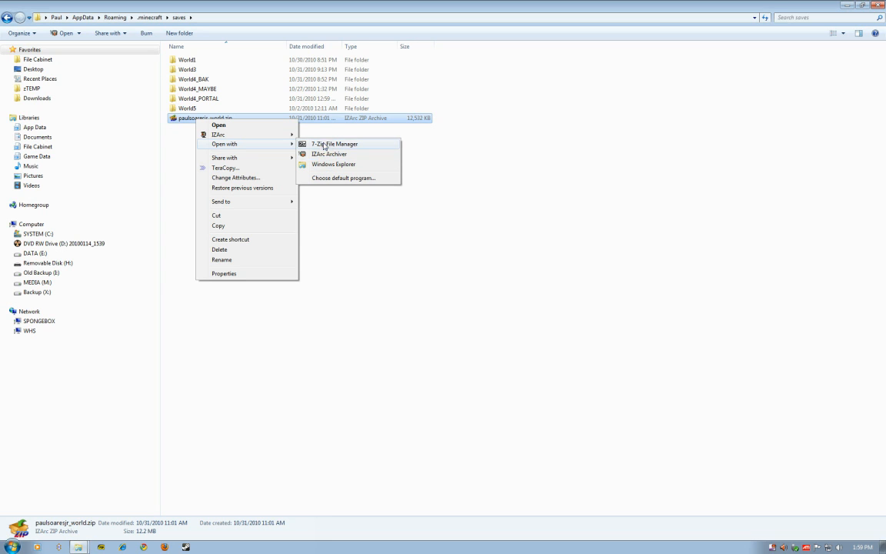
mouse_move(323, 165)
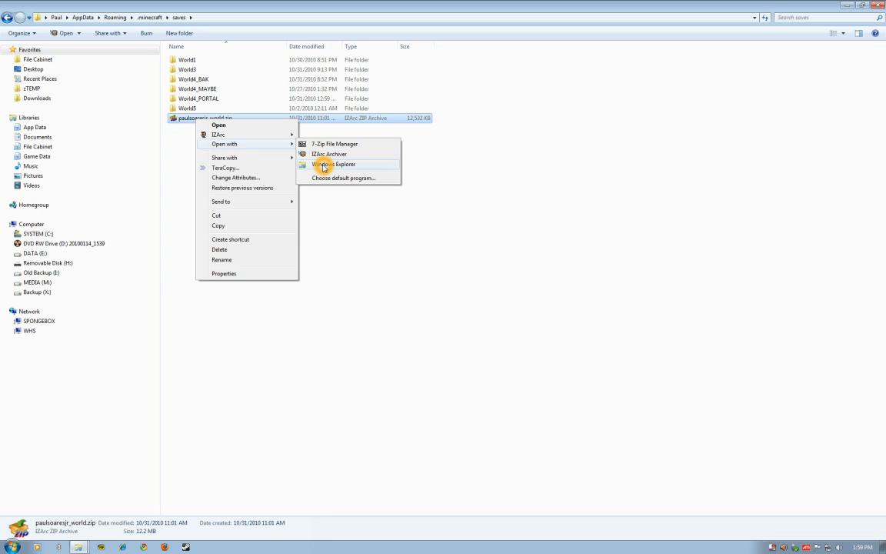
click(343, 163)
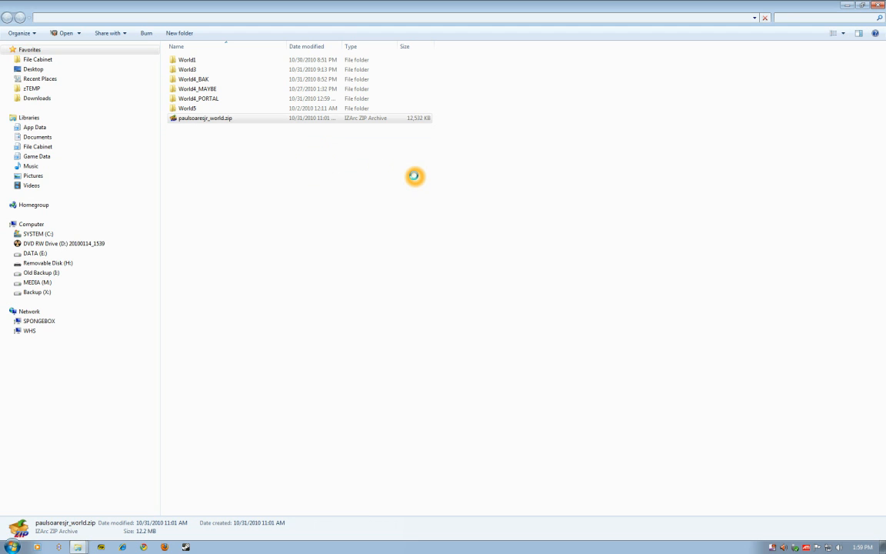
- Drag the World4 folder from inside the zip onto the saves folder
double_click(205, 117)
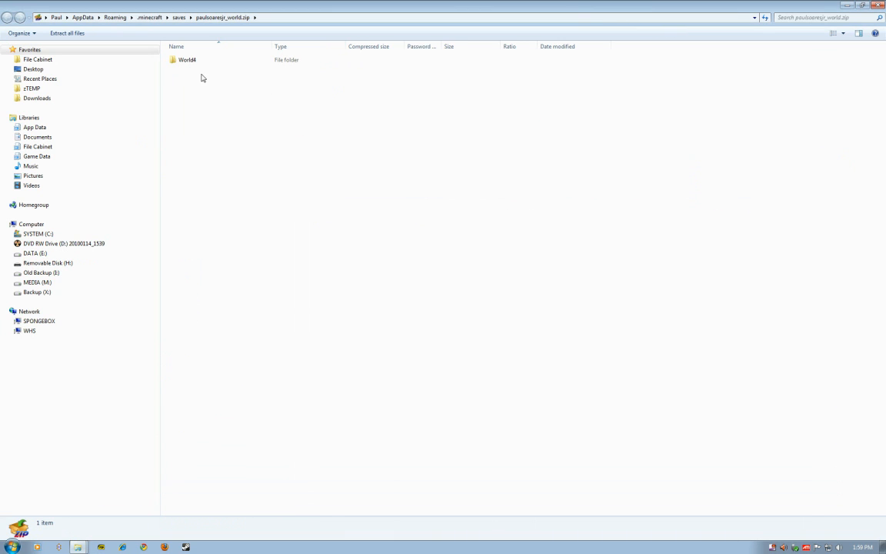
mouse_move(206, 174)
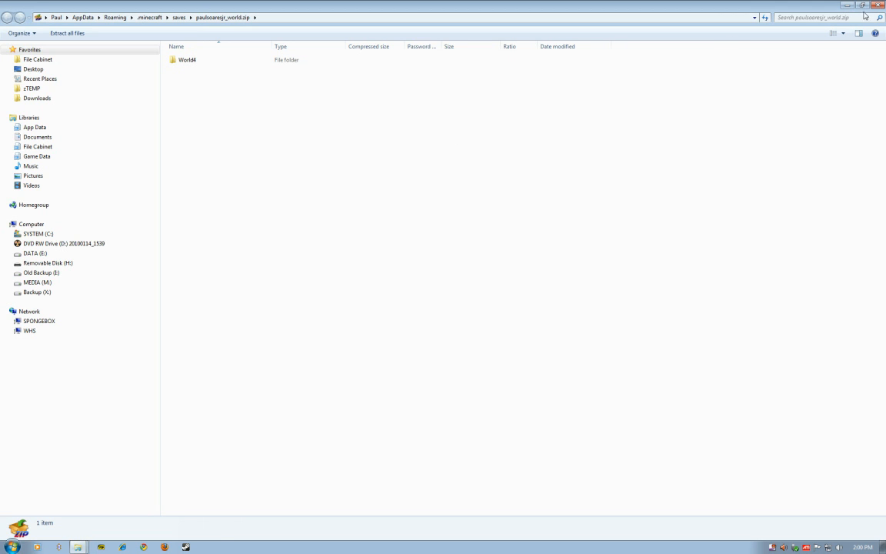
mouse_move(863, 7)
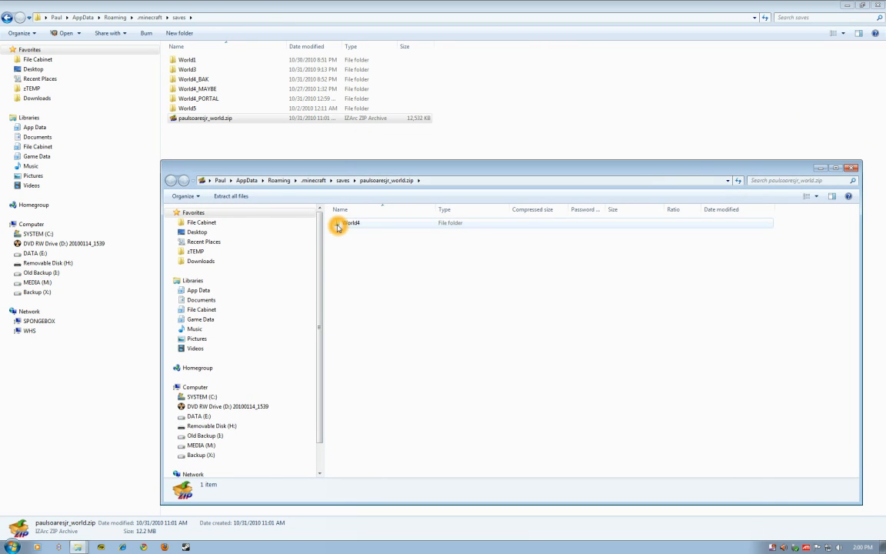
click(350, 222)
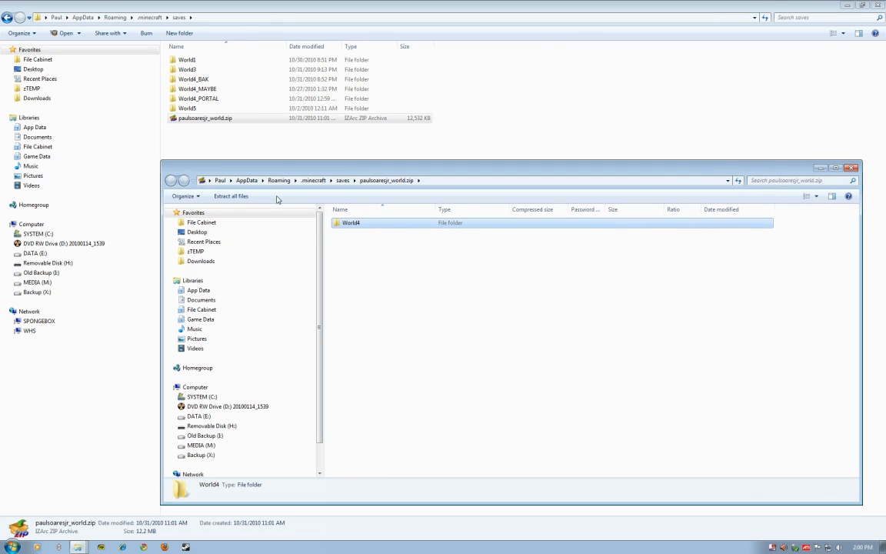
drag(350, 222, 183, 131)
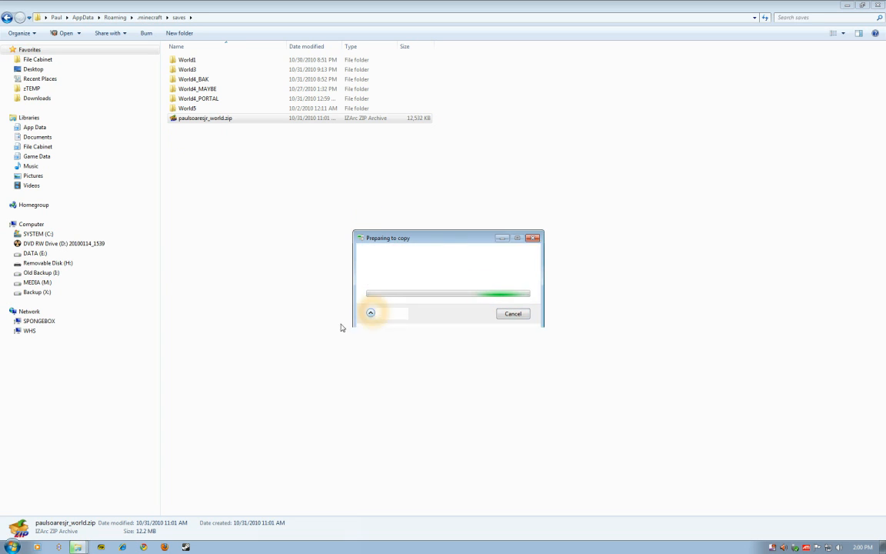
- Expand the copy dialog's details while World4's 8,098 items extract
click(370, 313)
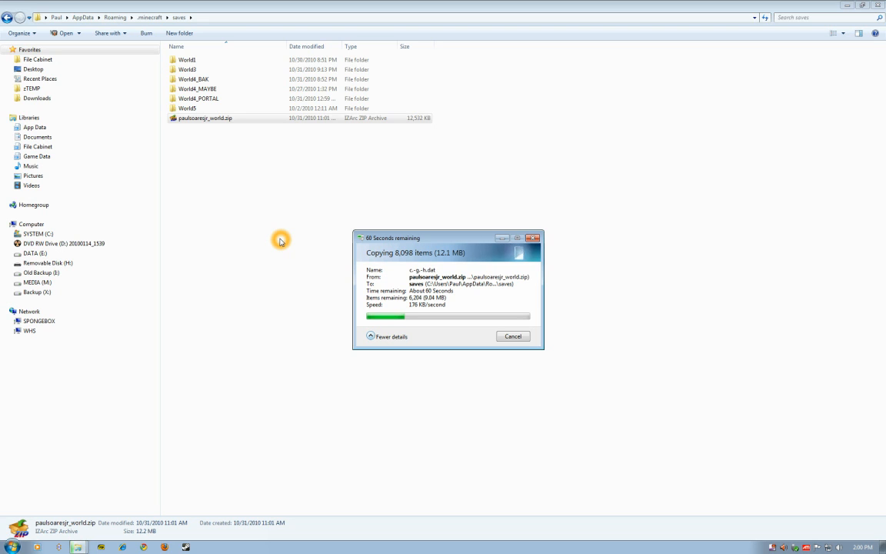
mouse_move(275, 212)
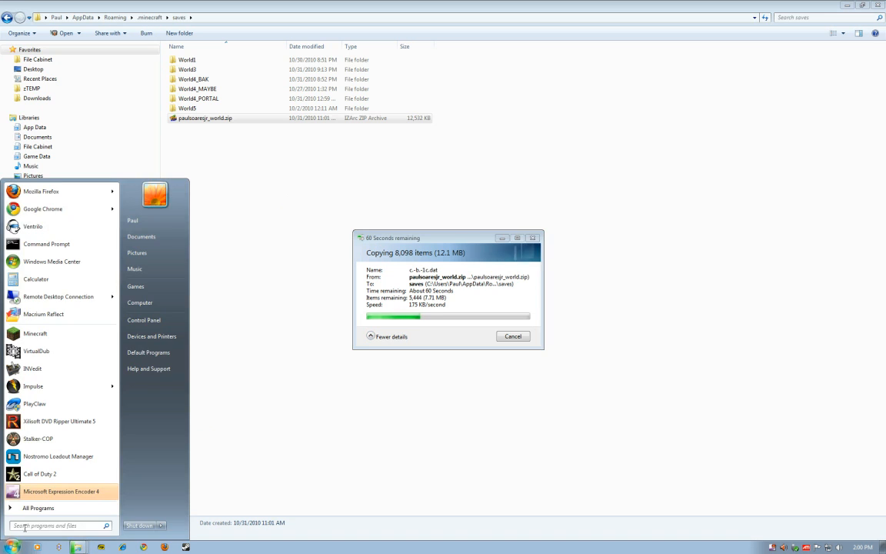
text(%)
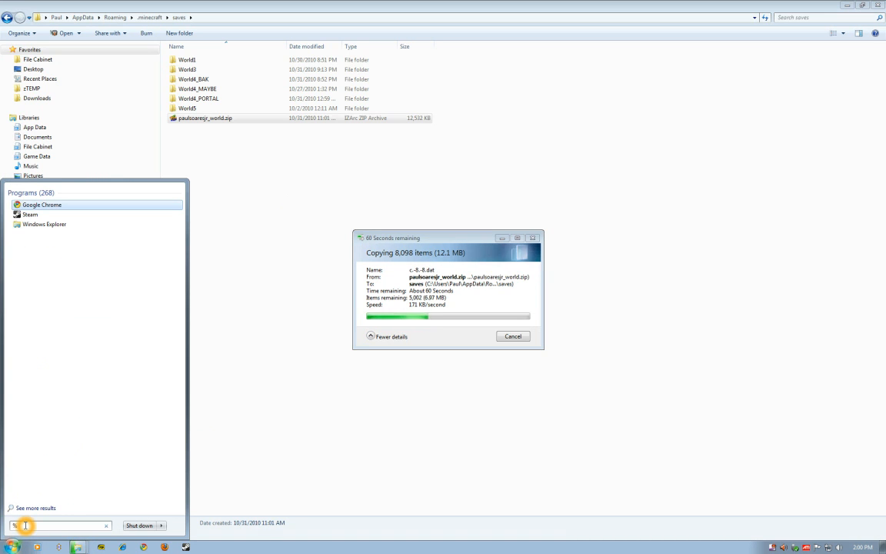
text(appdata)
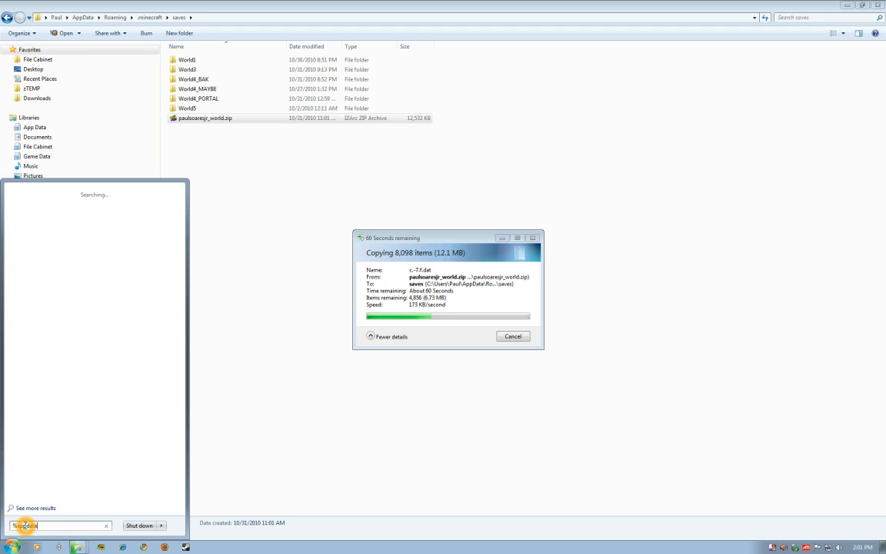
text(%)
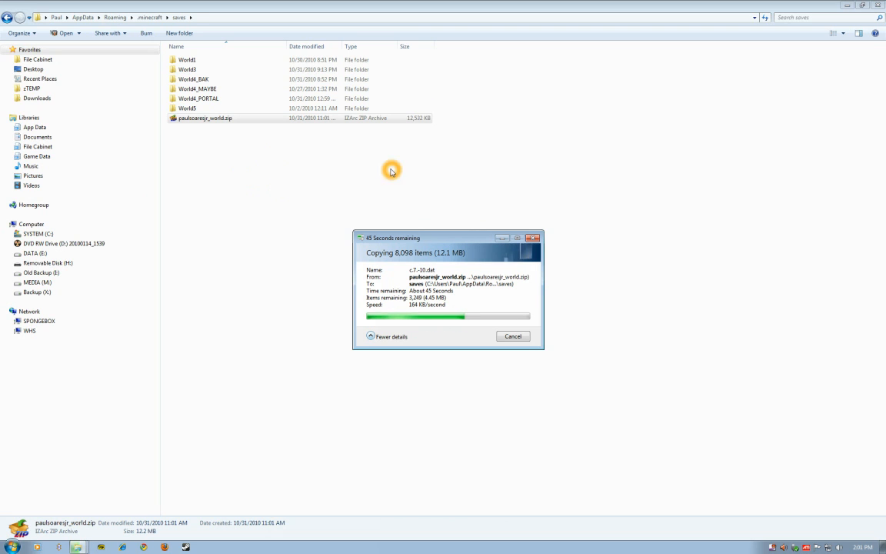
mouse_move(484, 179)
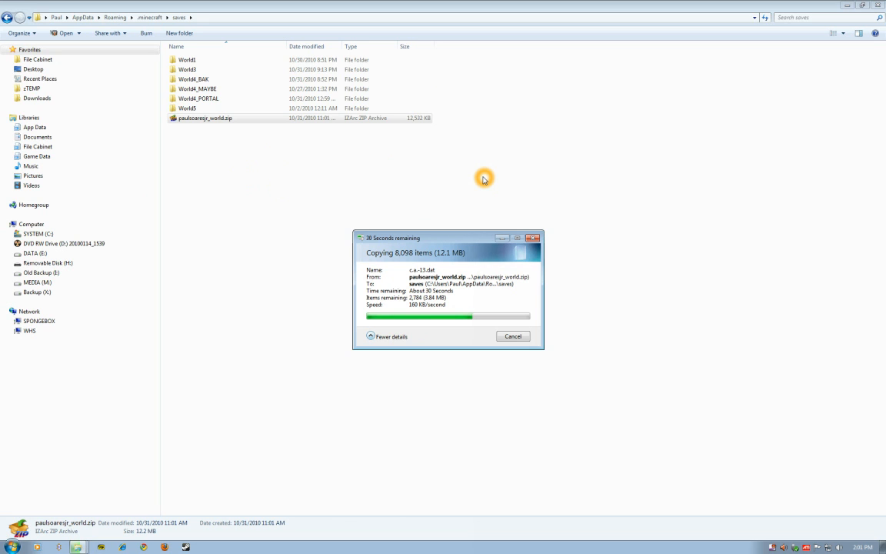
mouse_move(687, 424)
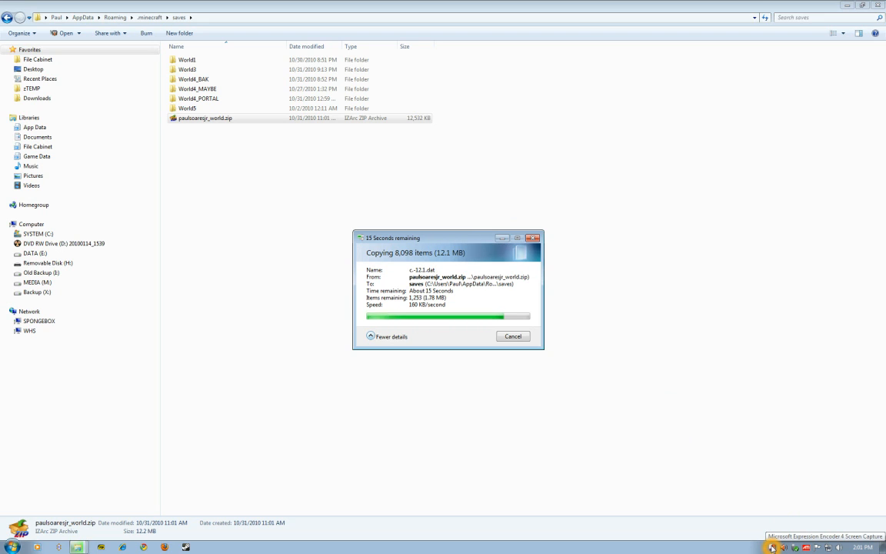
mouse_move(565, 436)
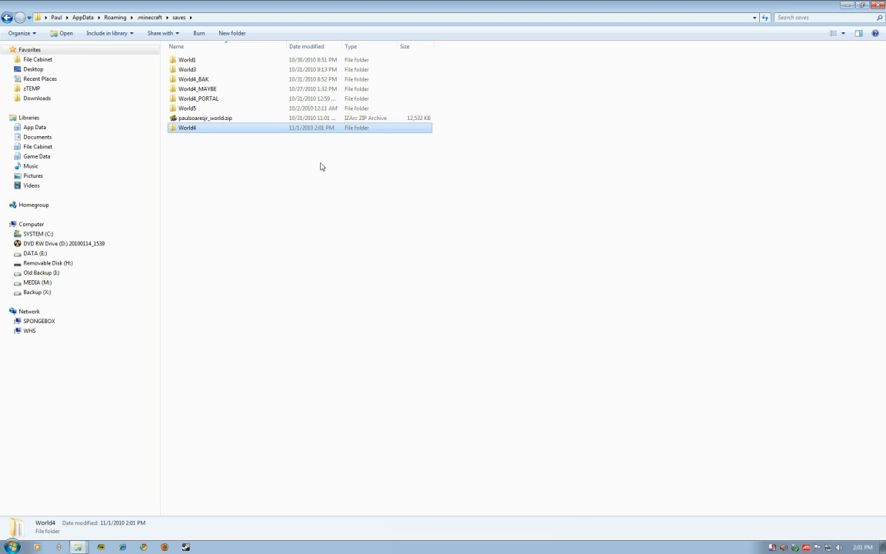
mouse_move(189, 129)
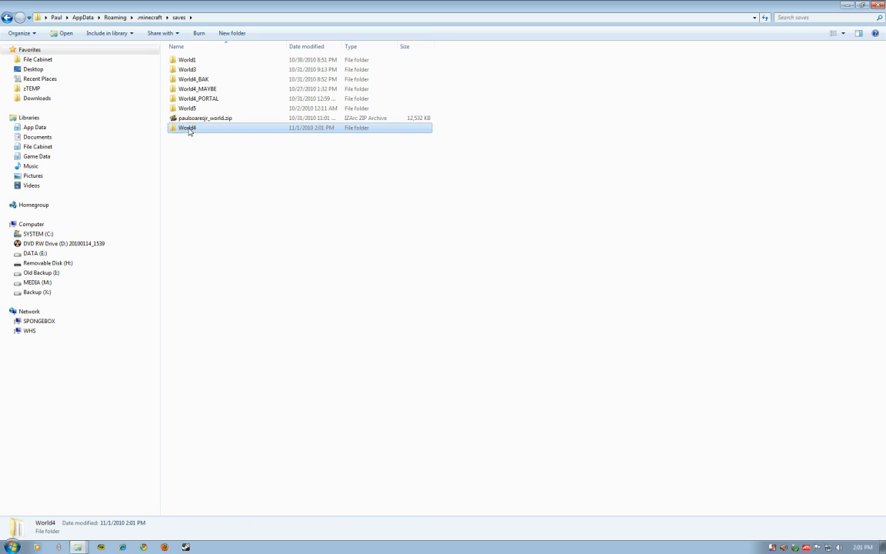
- Close the saves folder window after the World4 copy finishes
double_click(188, 128)
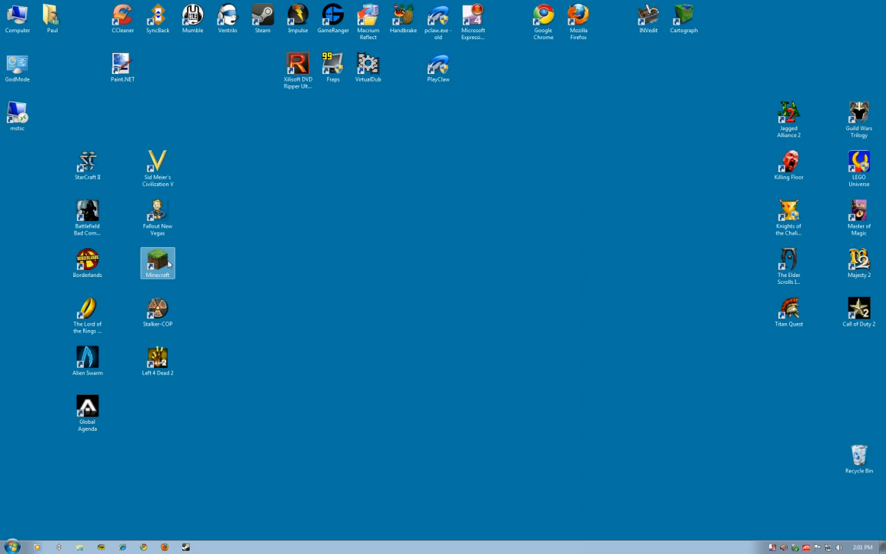
double_click(157, 263)
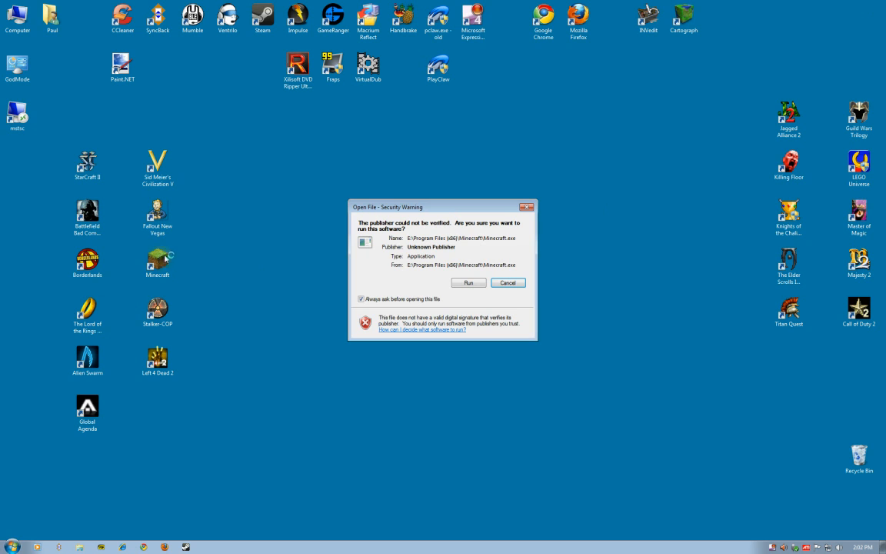
click(507, 282)
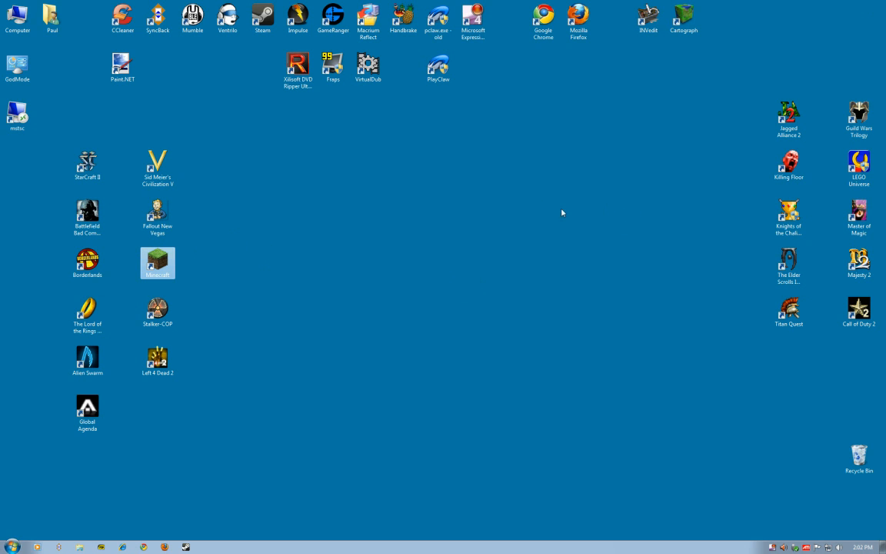
double_click(157, 263)
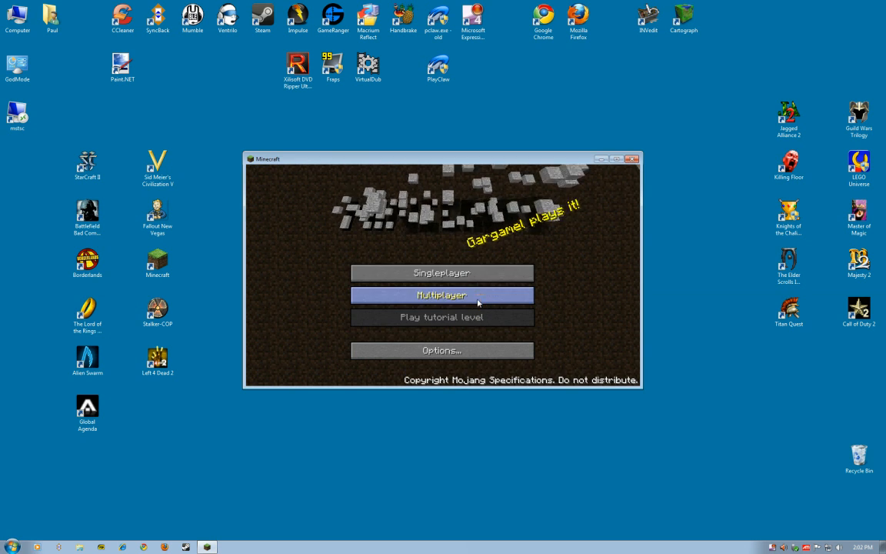
click(441, 273)
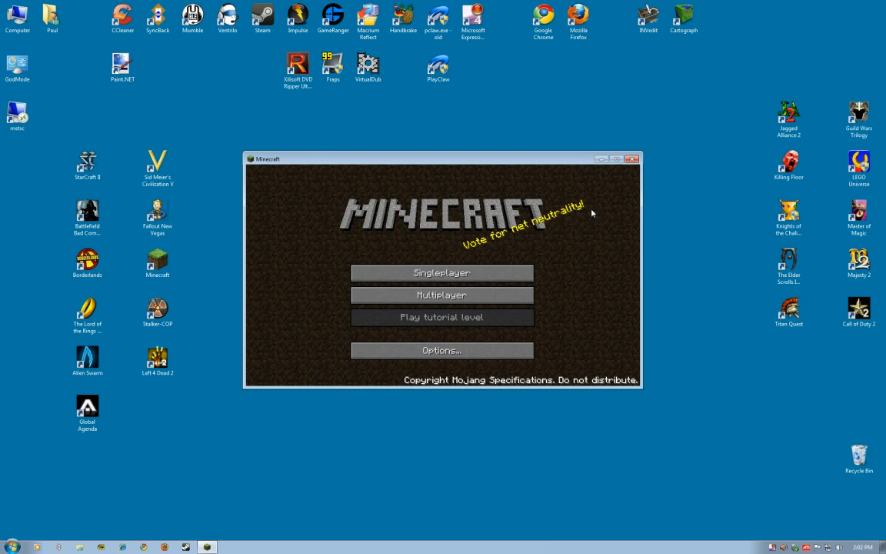
click(632, 158)
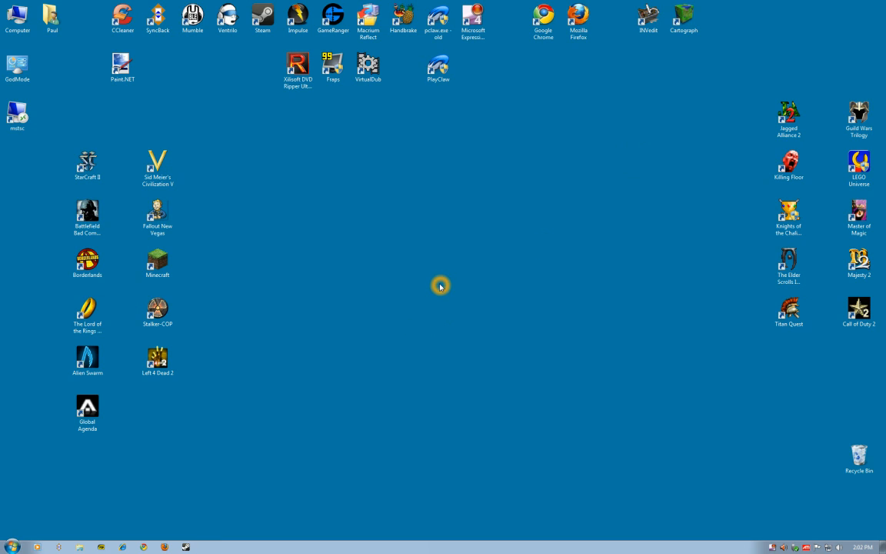
mouse_move(440, 286)
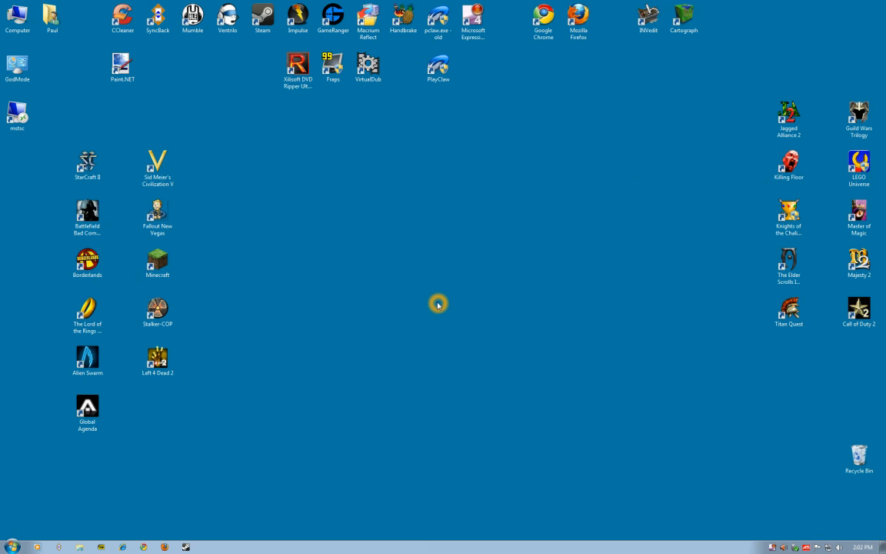
mouse_move(527, 363)
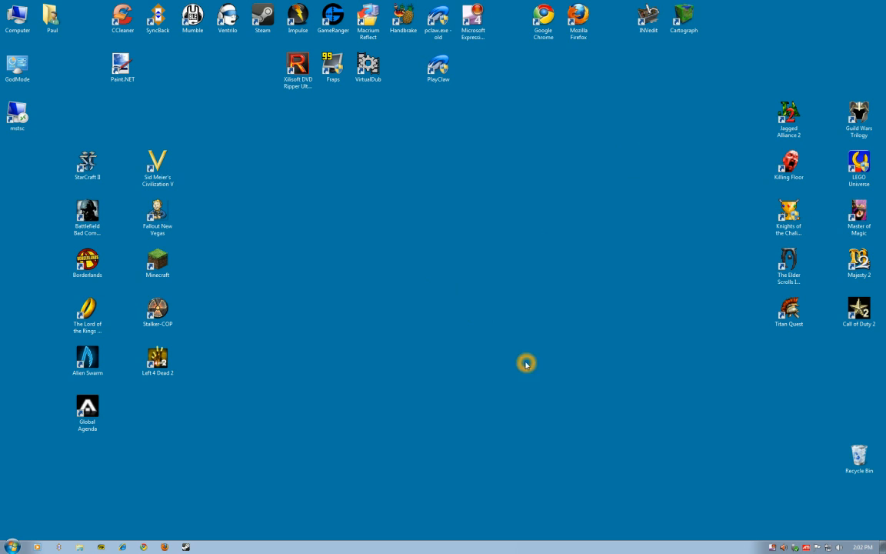